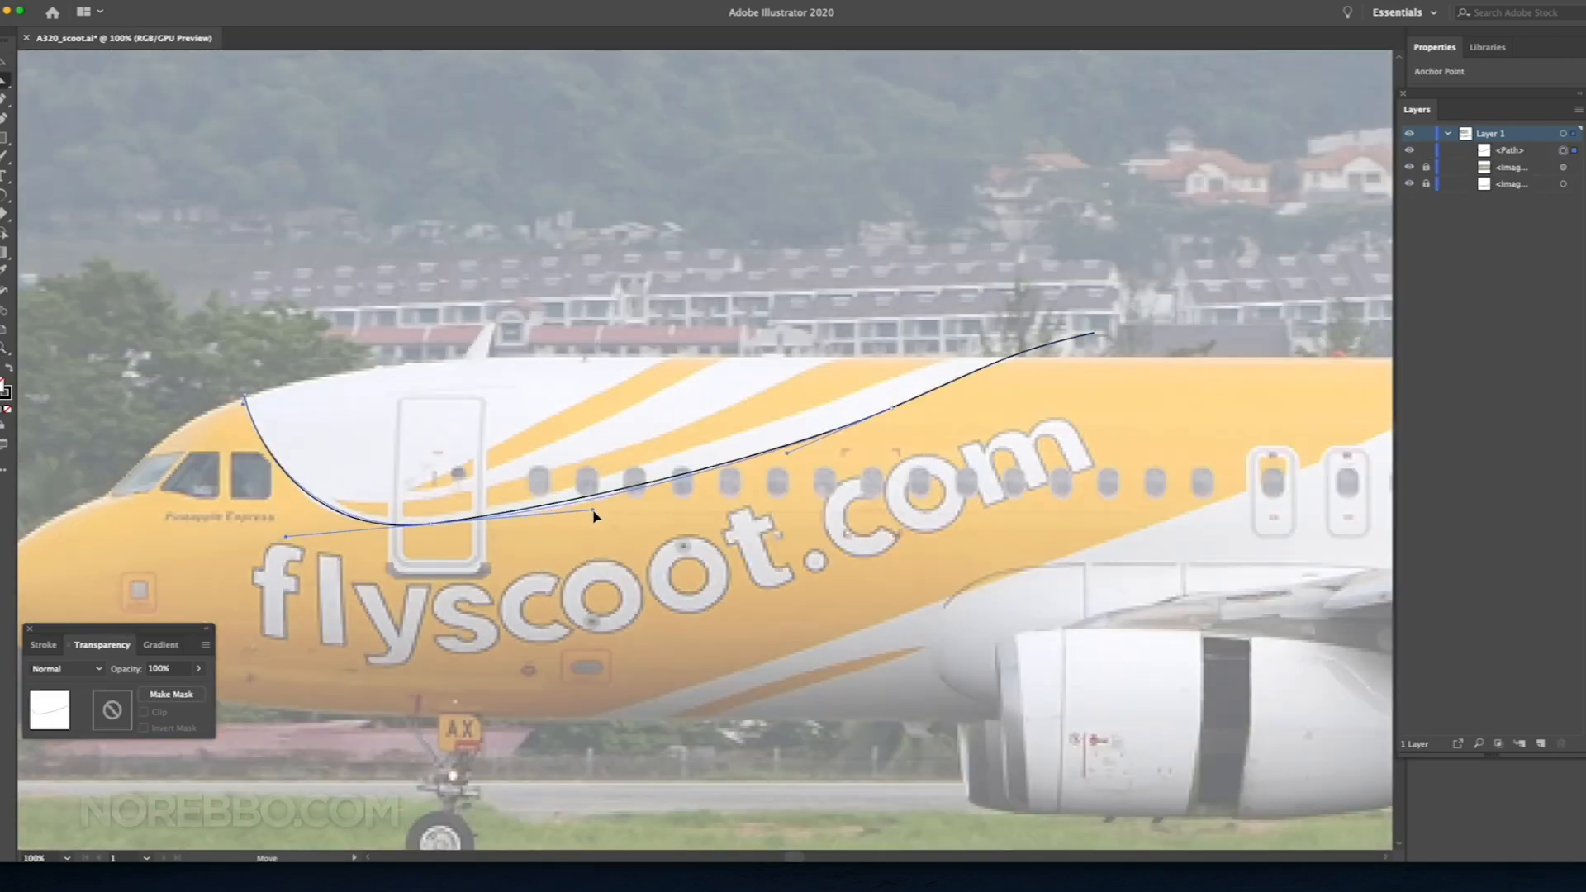
Step: Reshape the traced curve along the nose livery edge and deselect it
left_click_drag(1091, 337, 1325, 291)
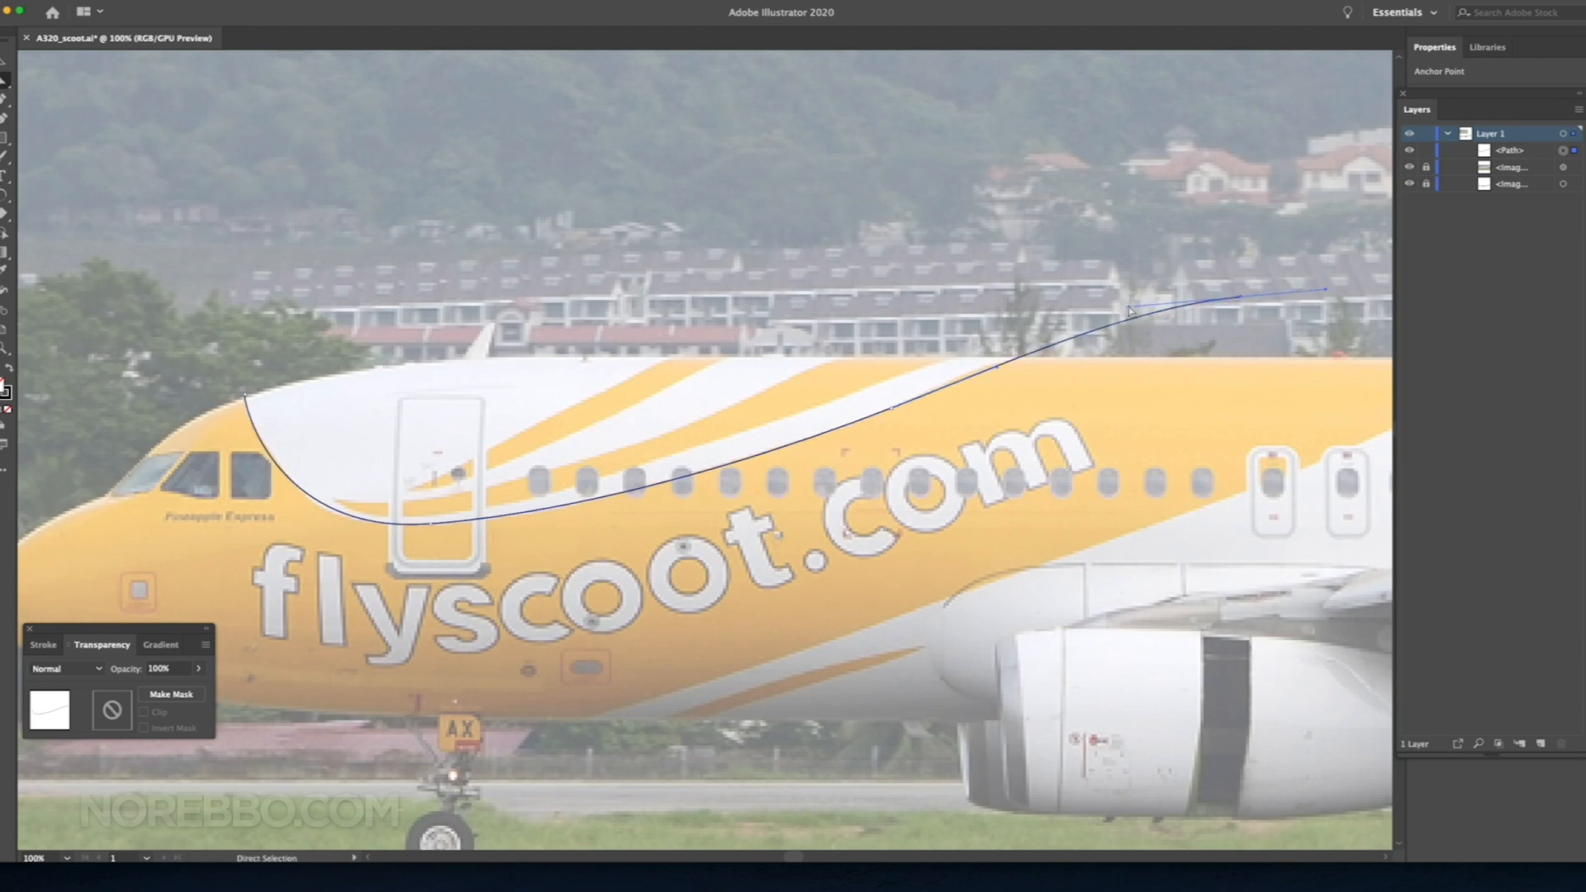
left_click(241, 350)
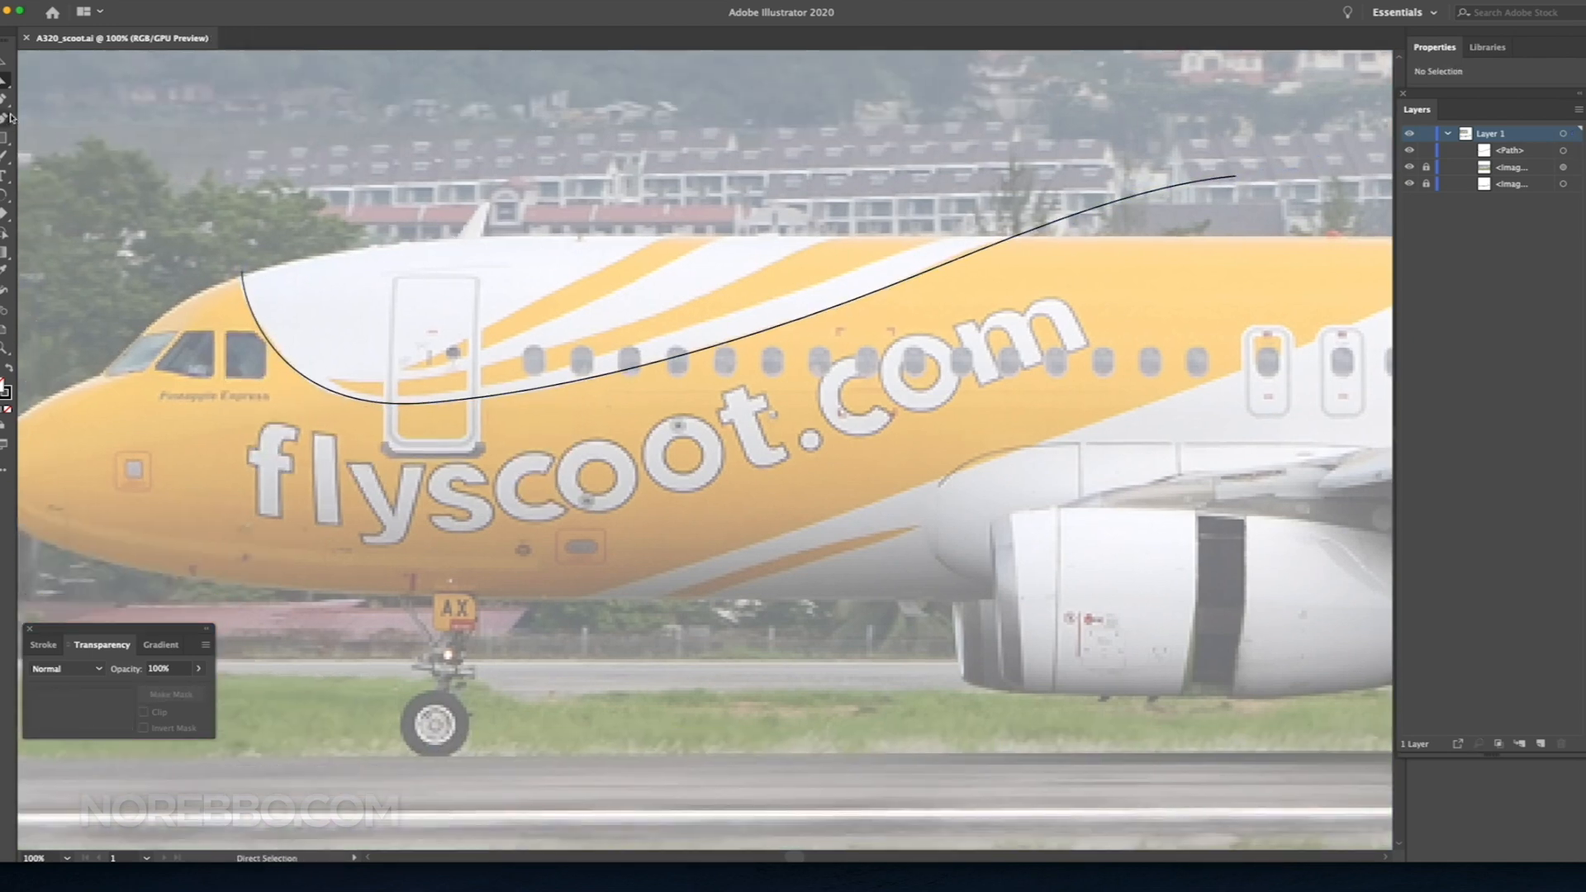
left_click(1112, 208)
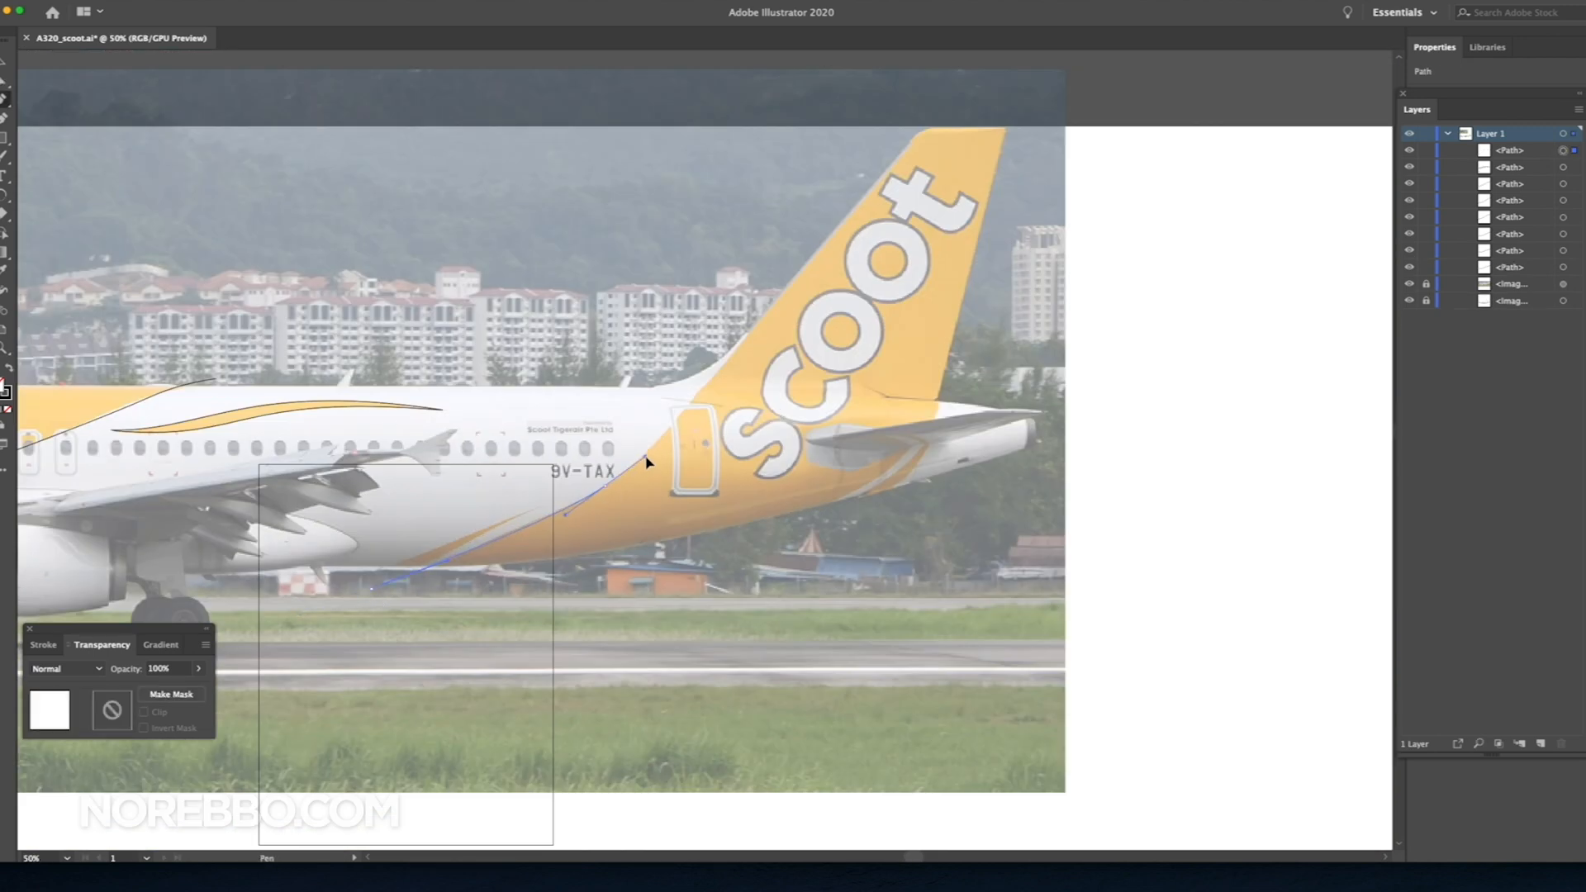
Step: Trace and close the pointed yellow stripe shape under the wing
left_click_drag(648, 463, 547, 525)
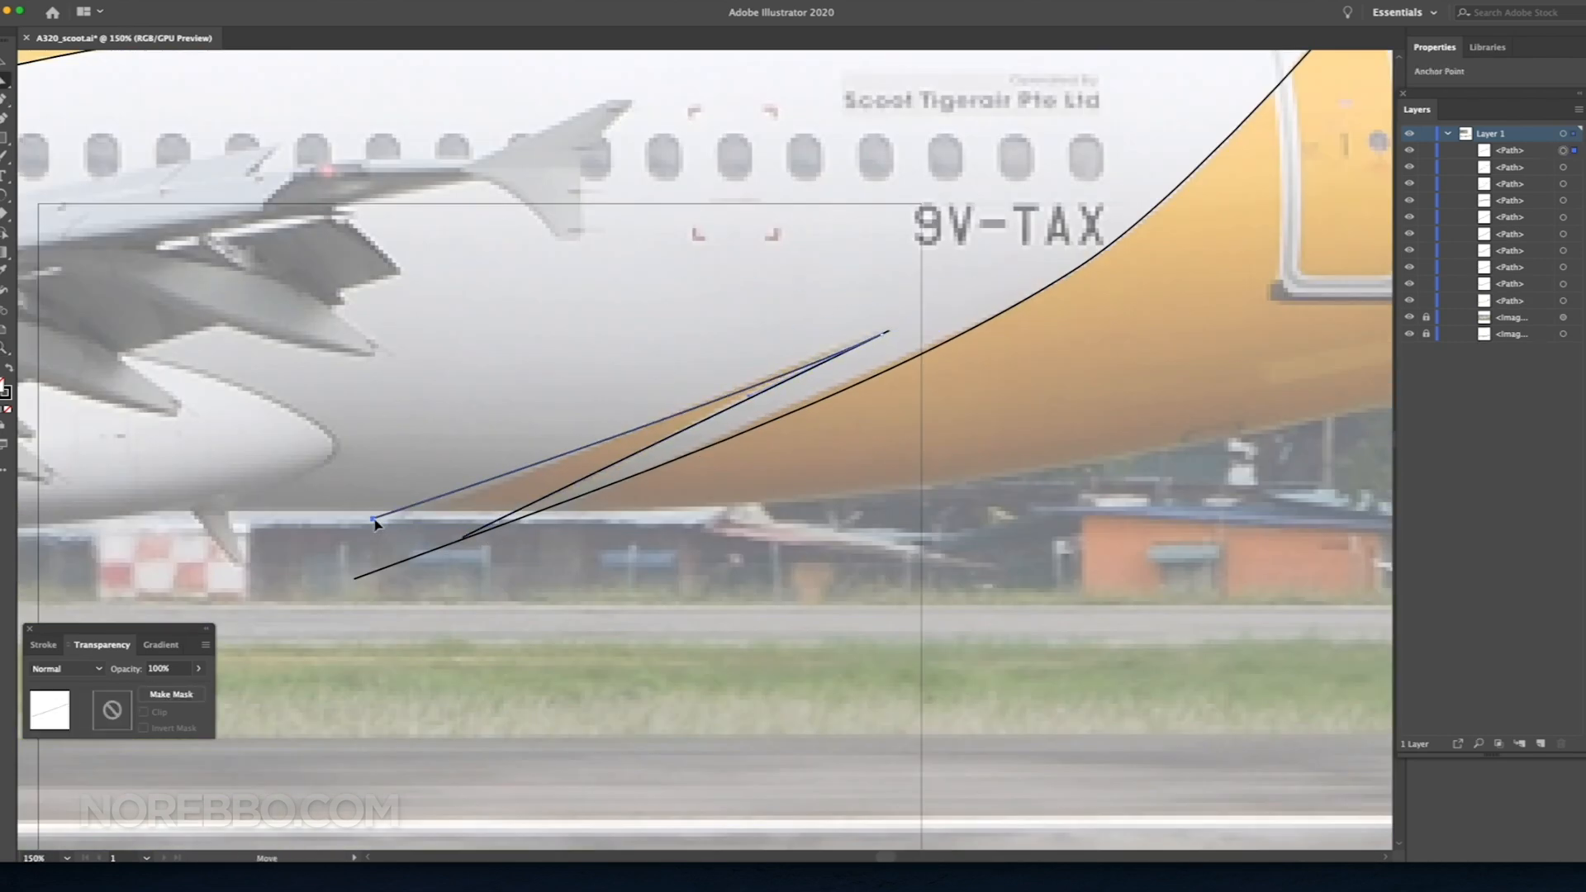
left_click(683, 403)
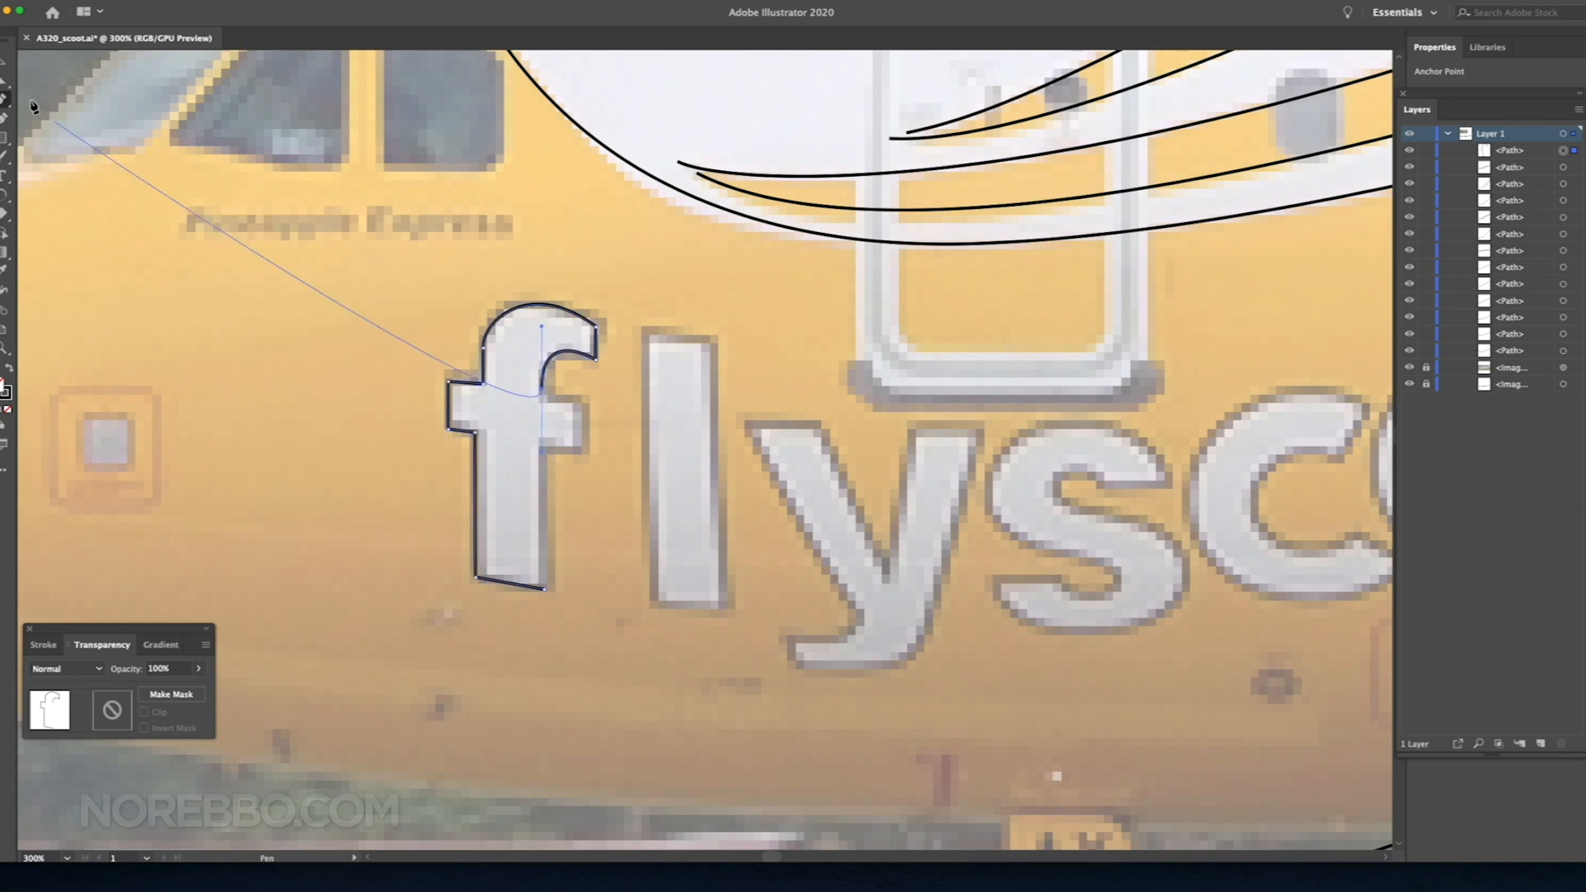
Step: Continue the Pen outline of the 'f' in 'flyscoot'
left_click(137, 228)
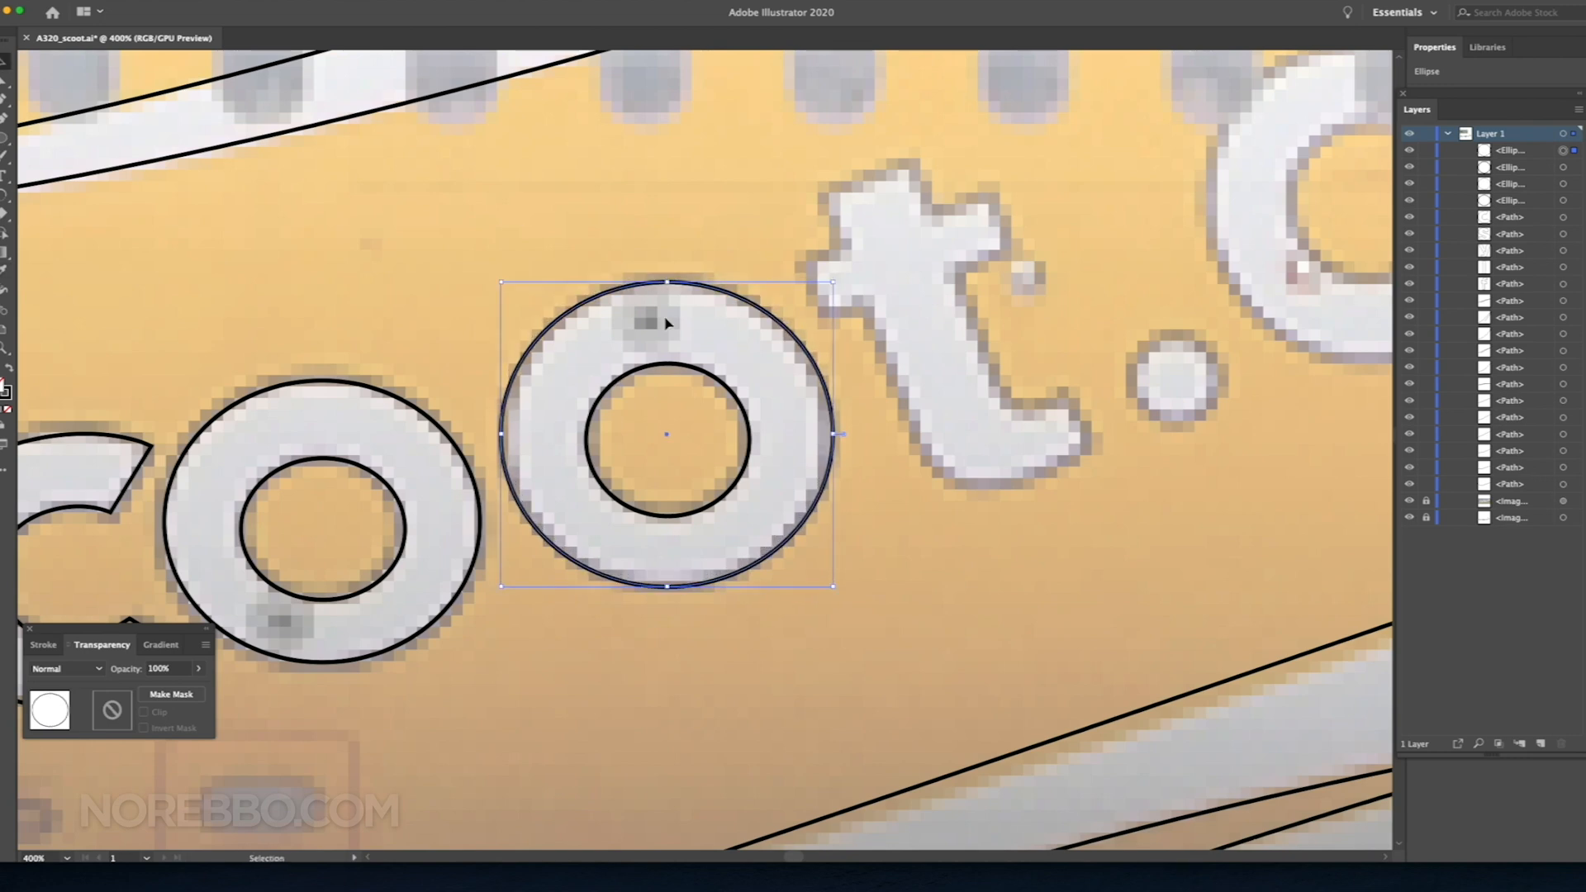
Step: Fit the circle to the 'o' and trace the inner and outer edges of the 'c'
left_click_drag(665, 584, 670, 590)
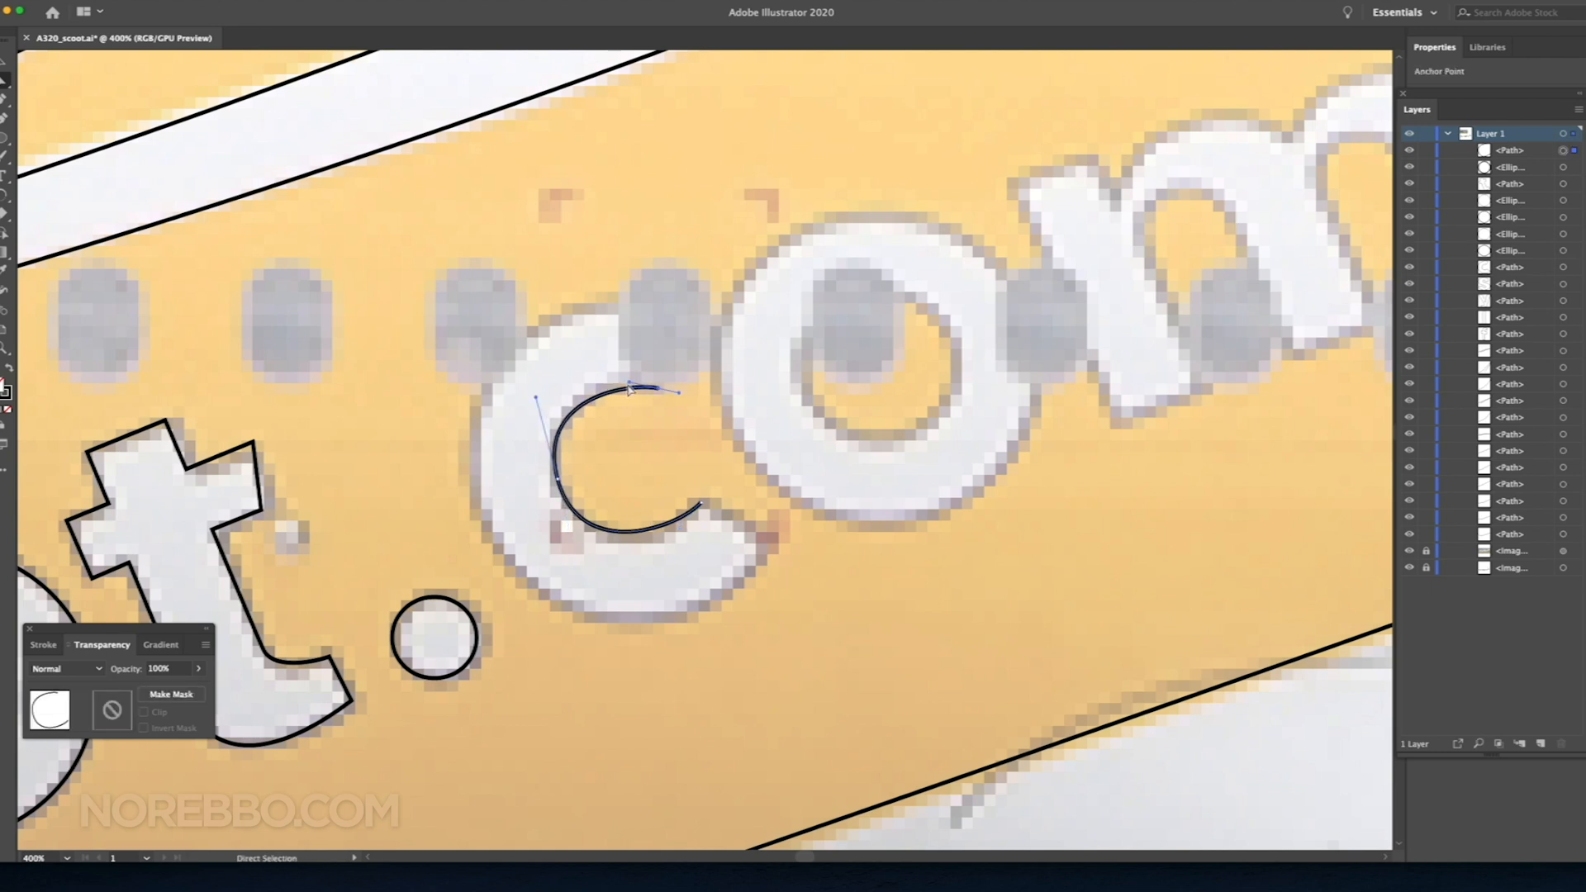
left_click_drag(628, 390, 672, 546)
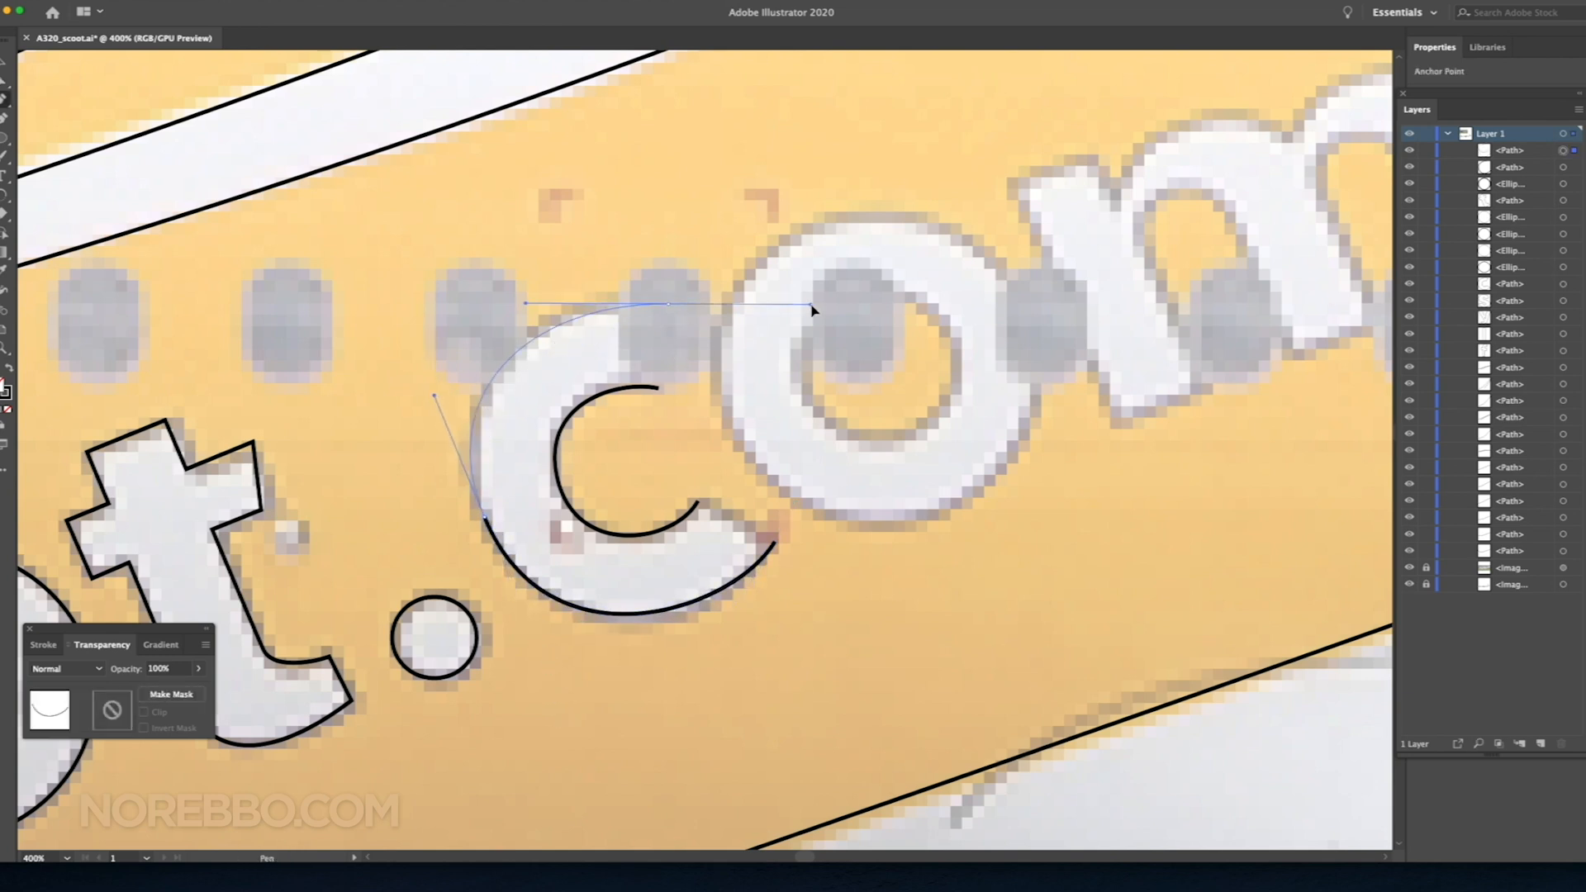
left_click(439, 408)
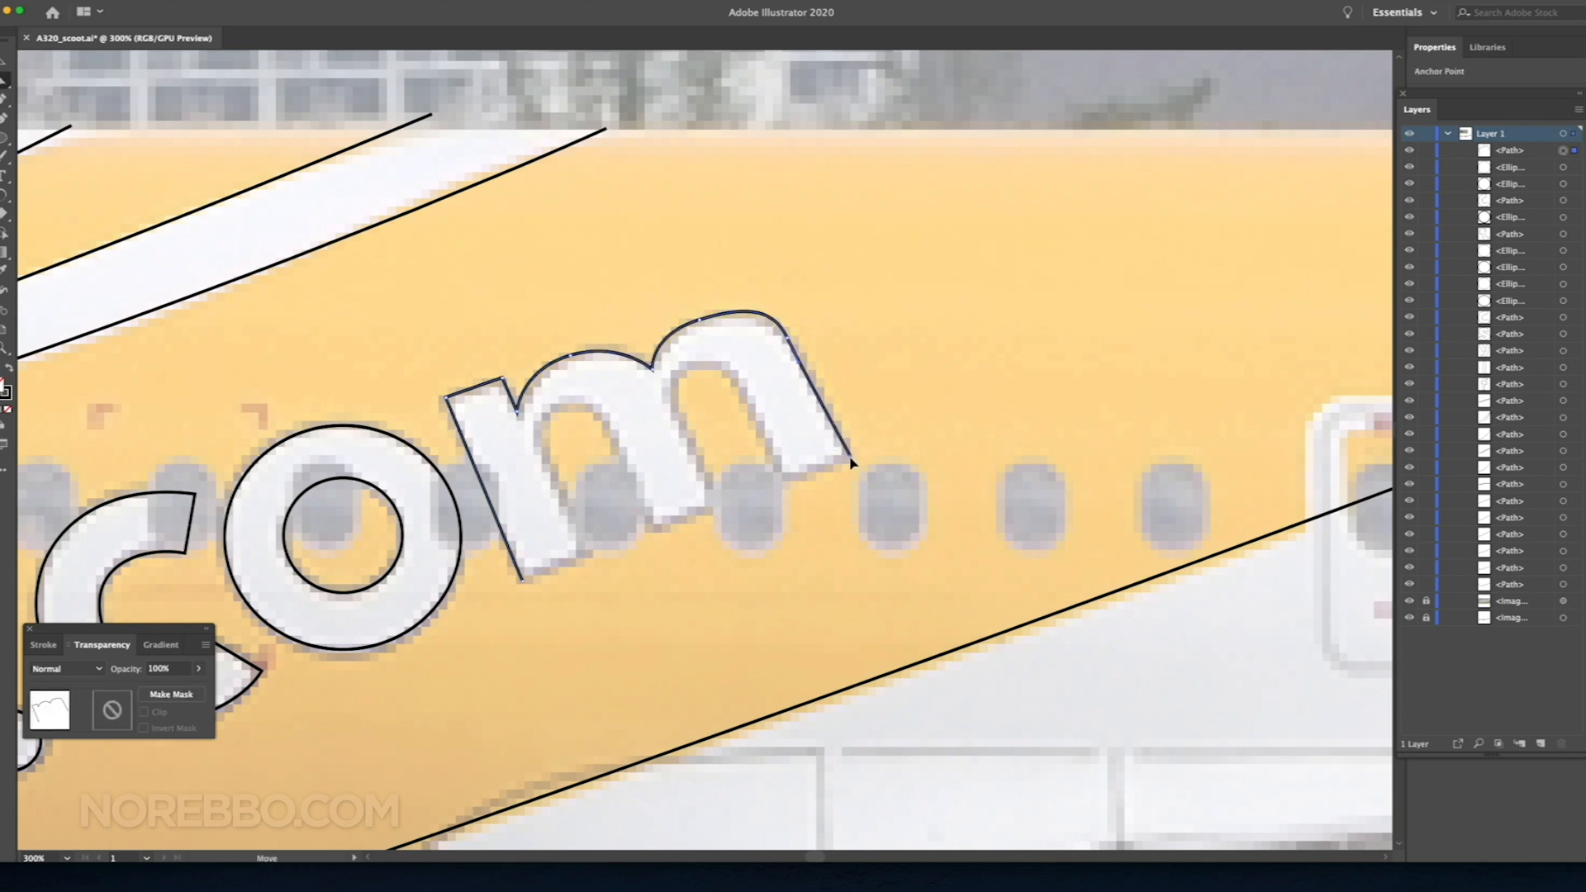
Step: Trace the curved edge of the 'm' and add an anchor inside it
left_click_drag(849, 462, 787, 345)
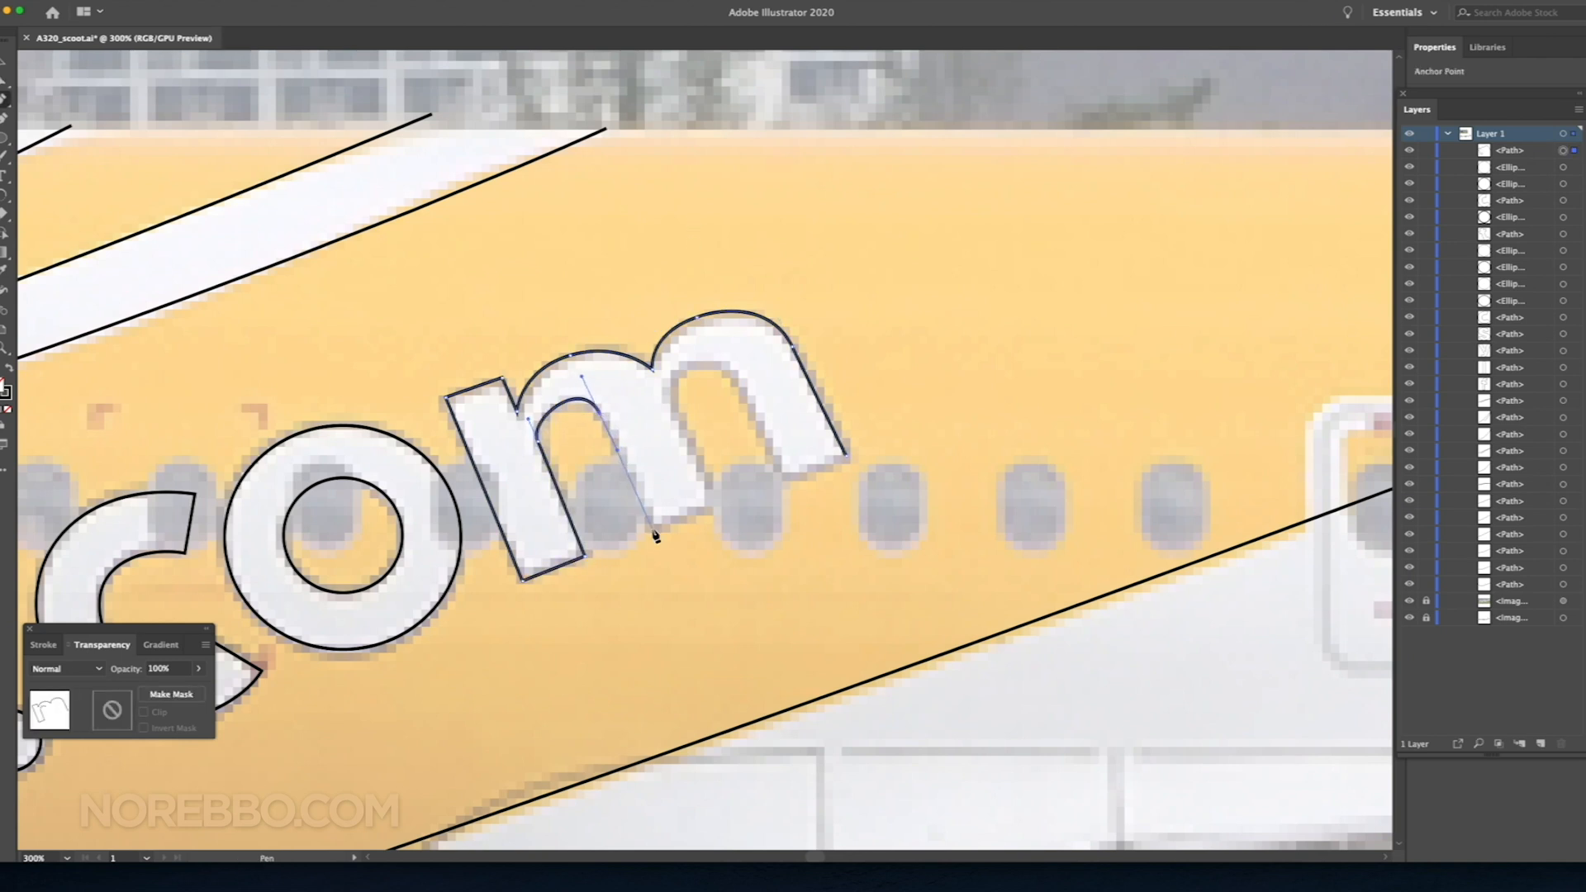
left_click(656, 535)
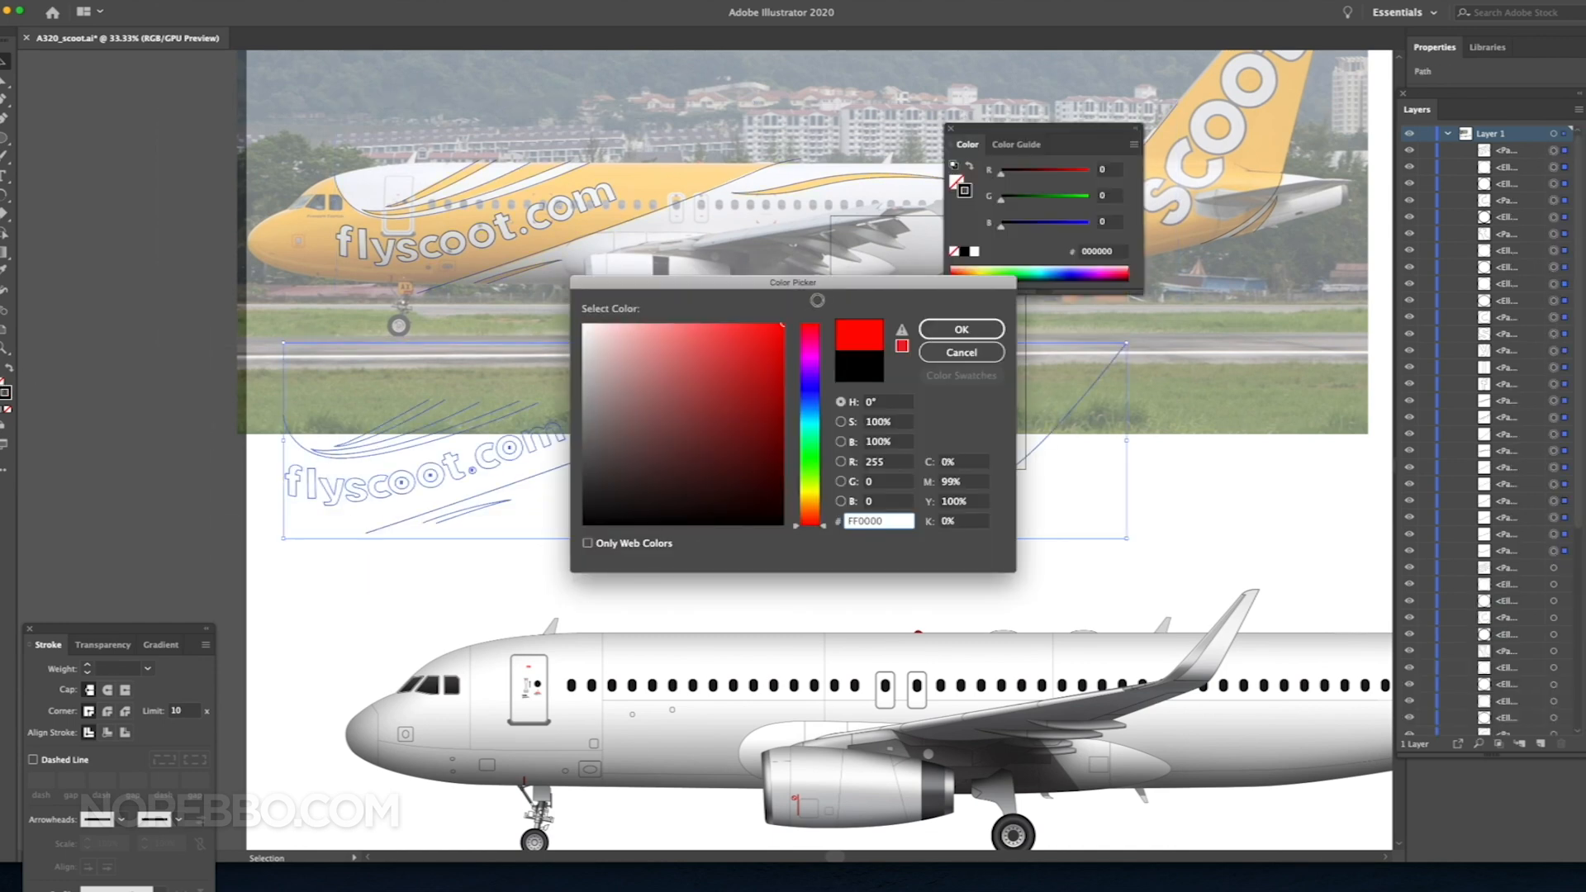
Step: Confirm red as the outline colour and select the red livery outline
left_click(958, 329)
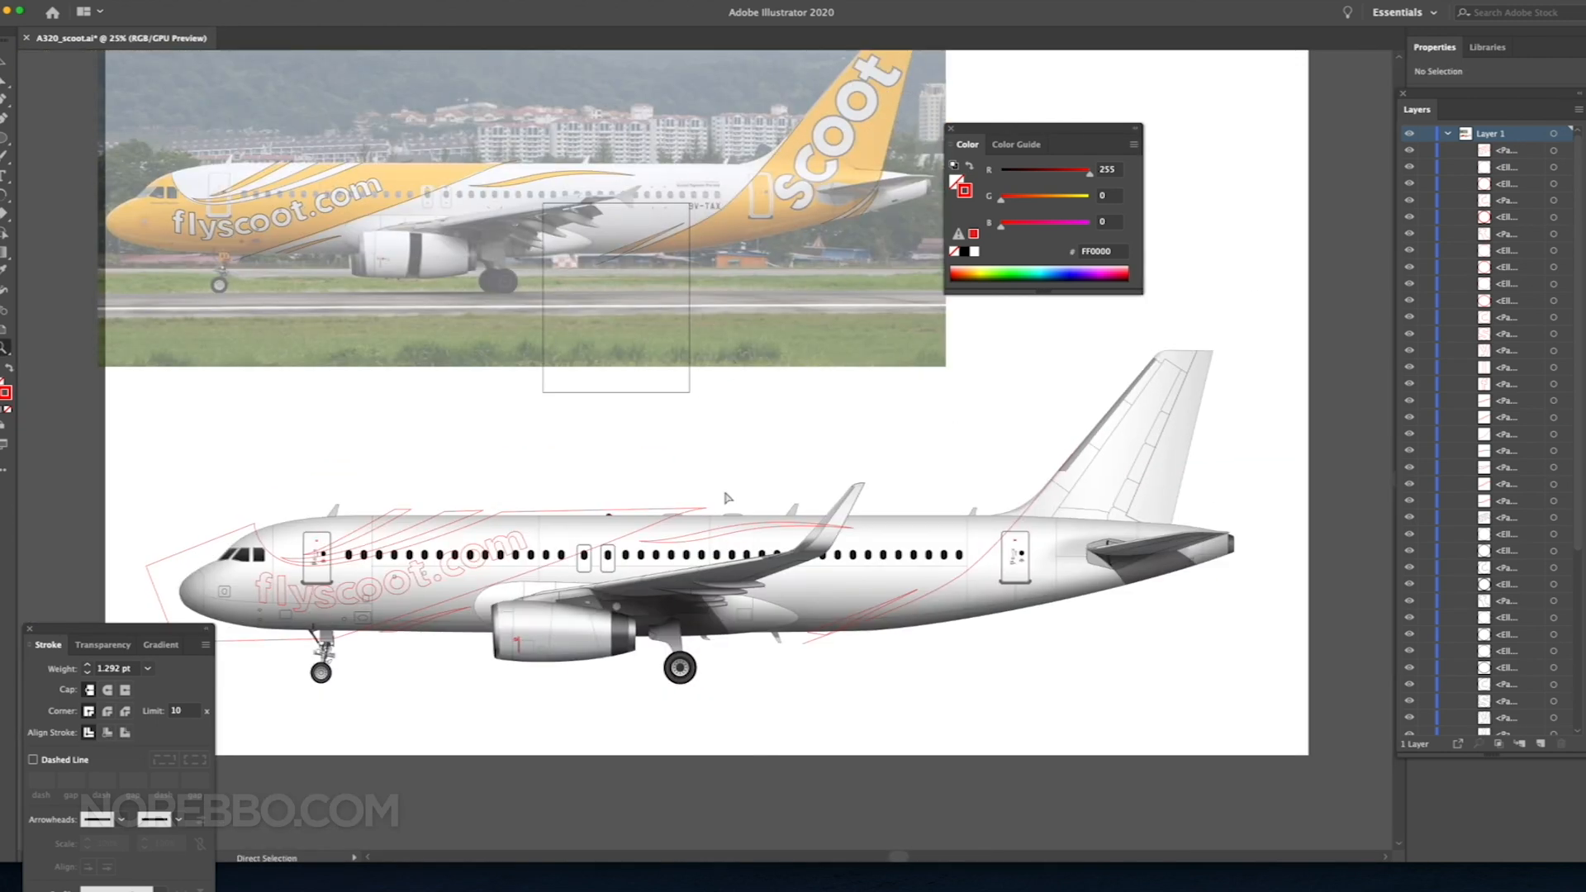
left_click(1128, 552)
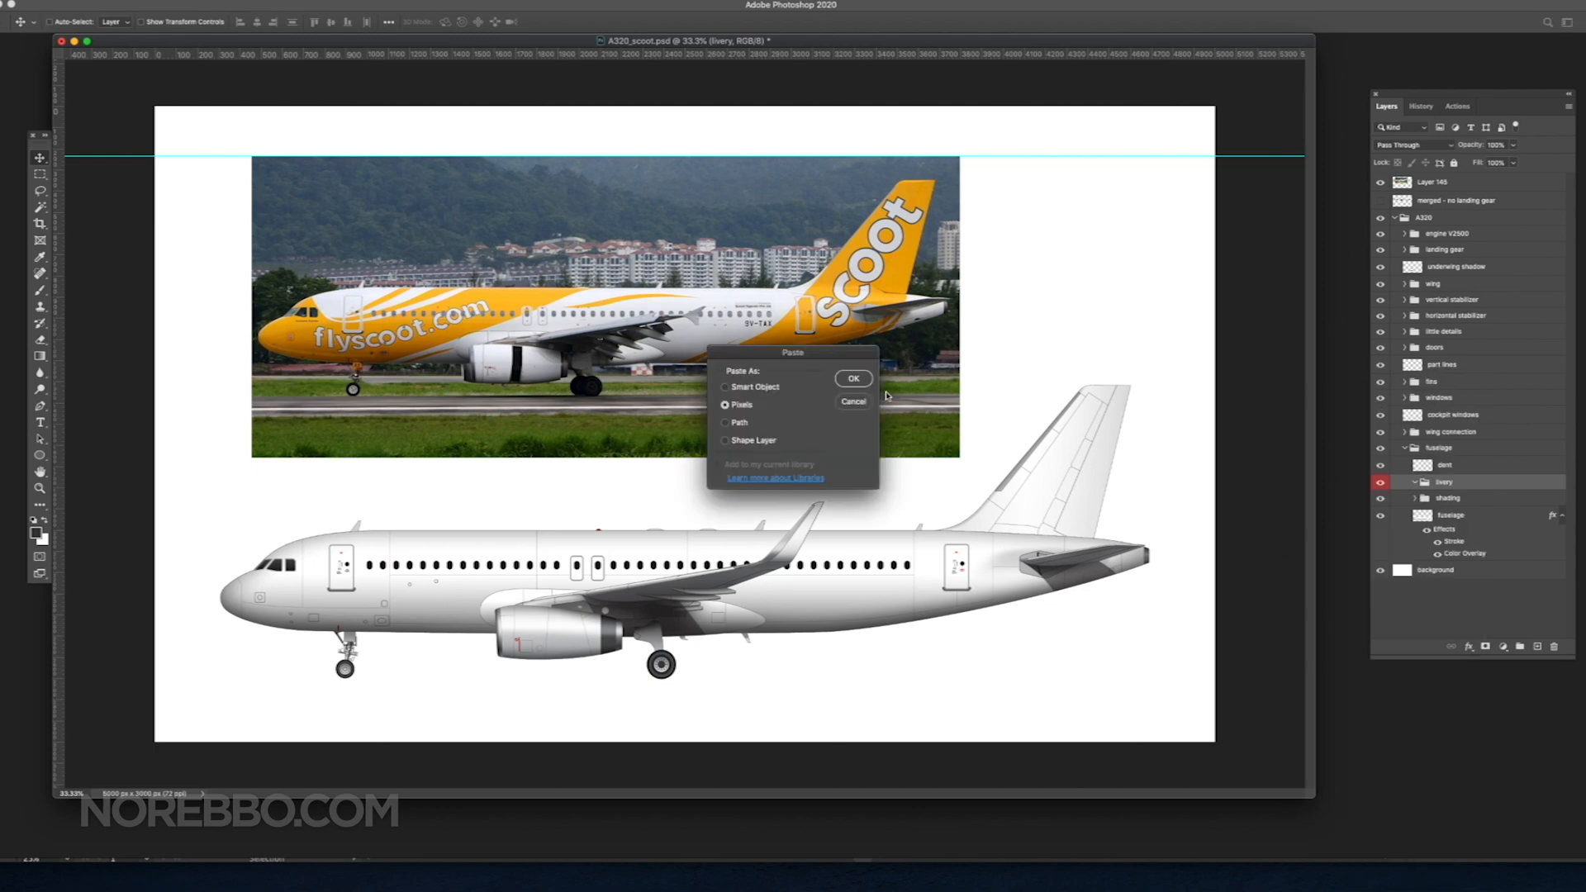
Step: Paste the copied outline into the livery layer as pixels
left_click(723, 385)
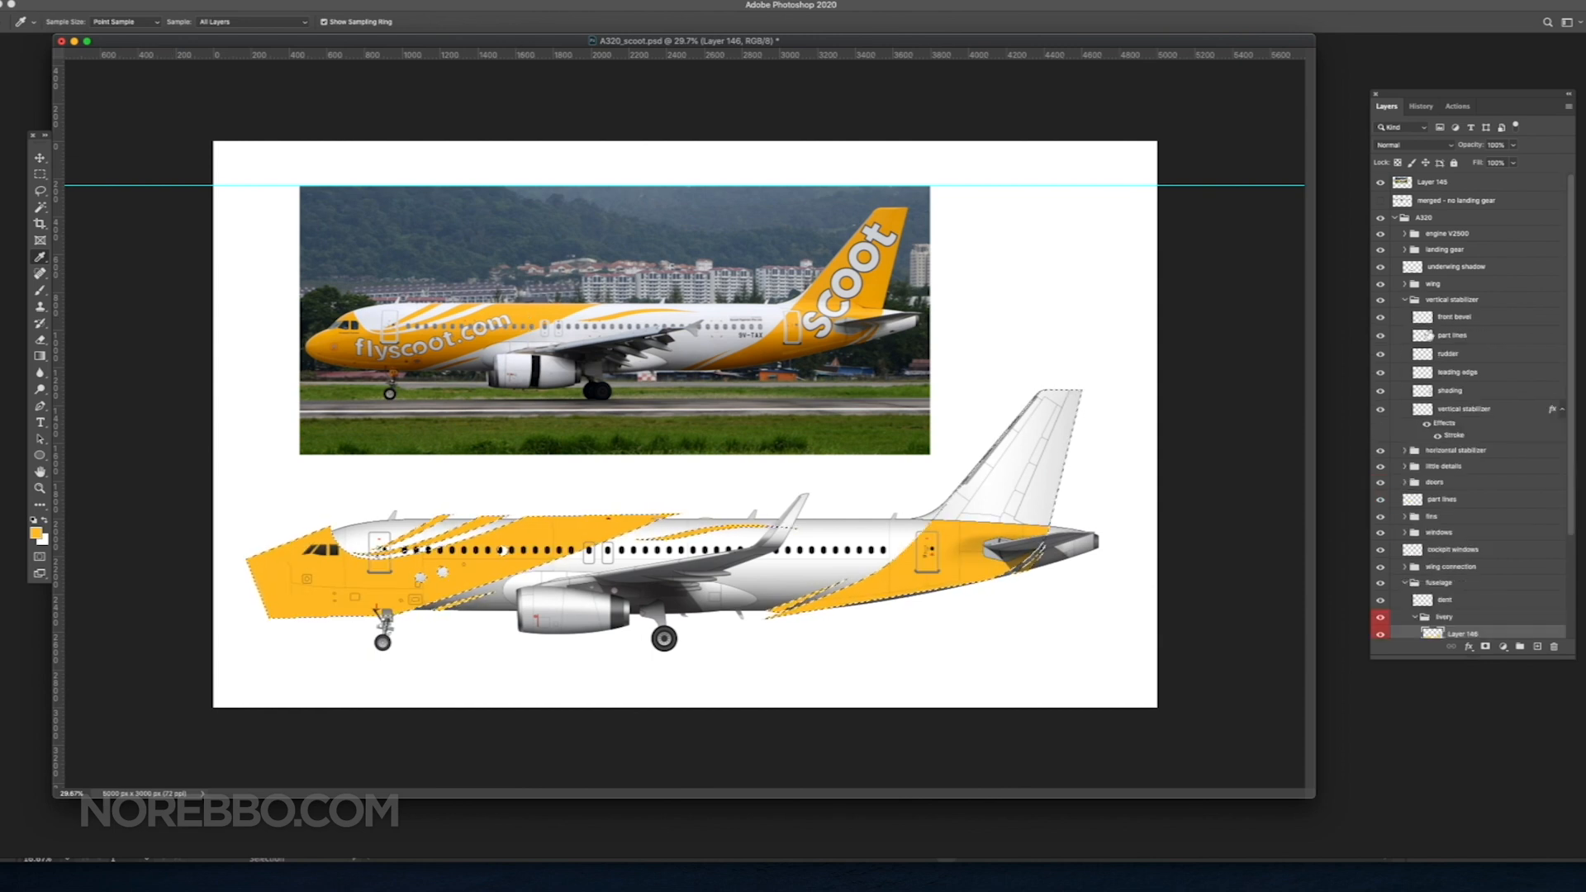
Step: Tag the yellow layer red and select the titles layer with its Stroke effect
right_click(1464, 632)
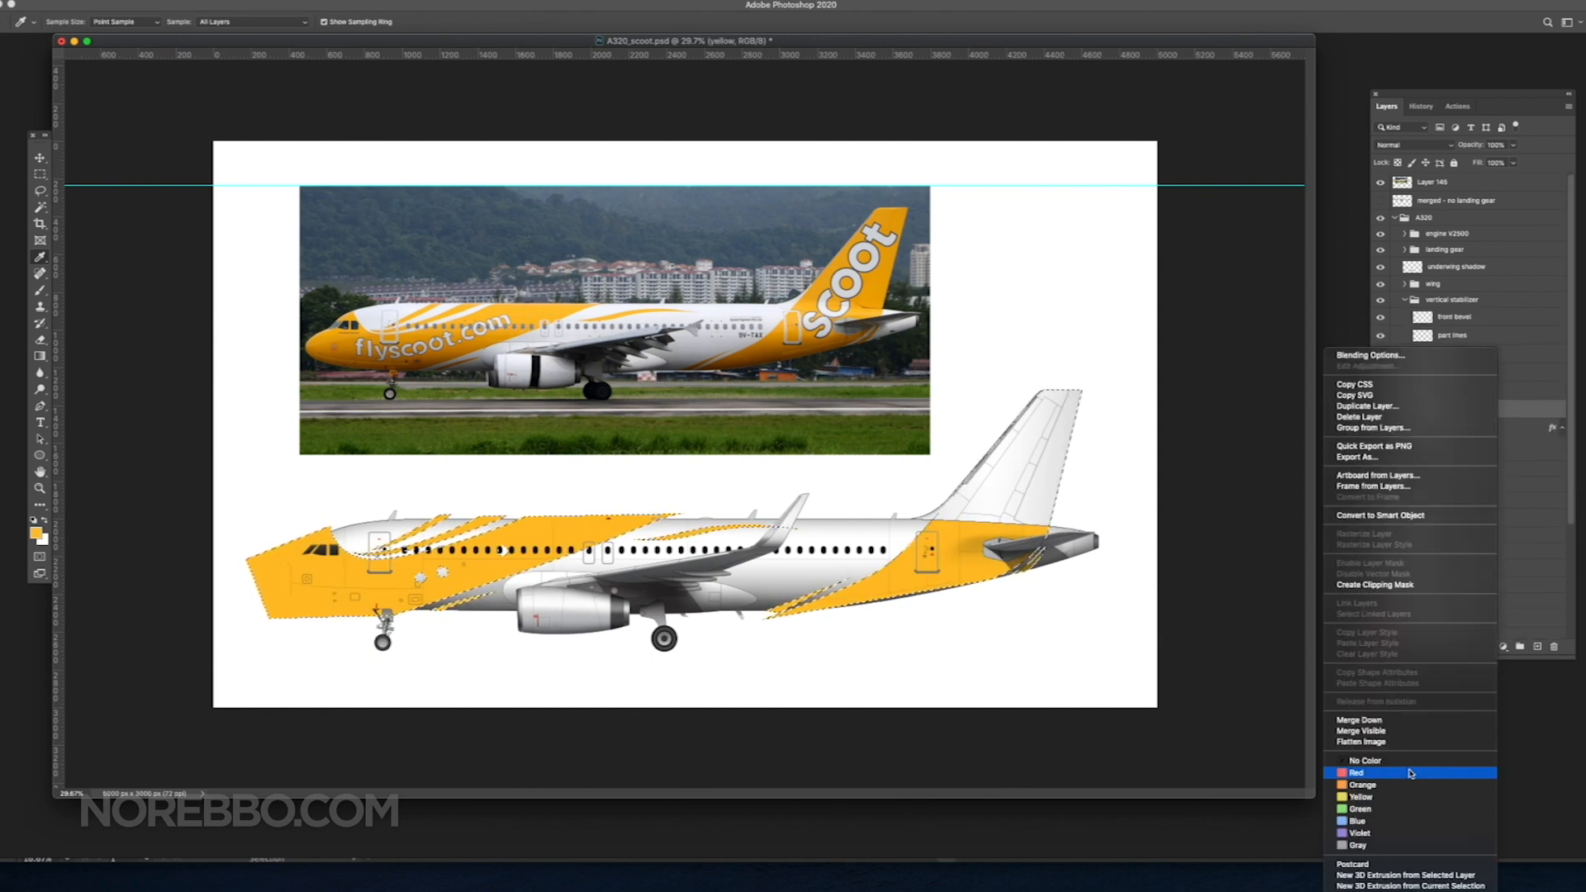
left_click(1356, 772)
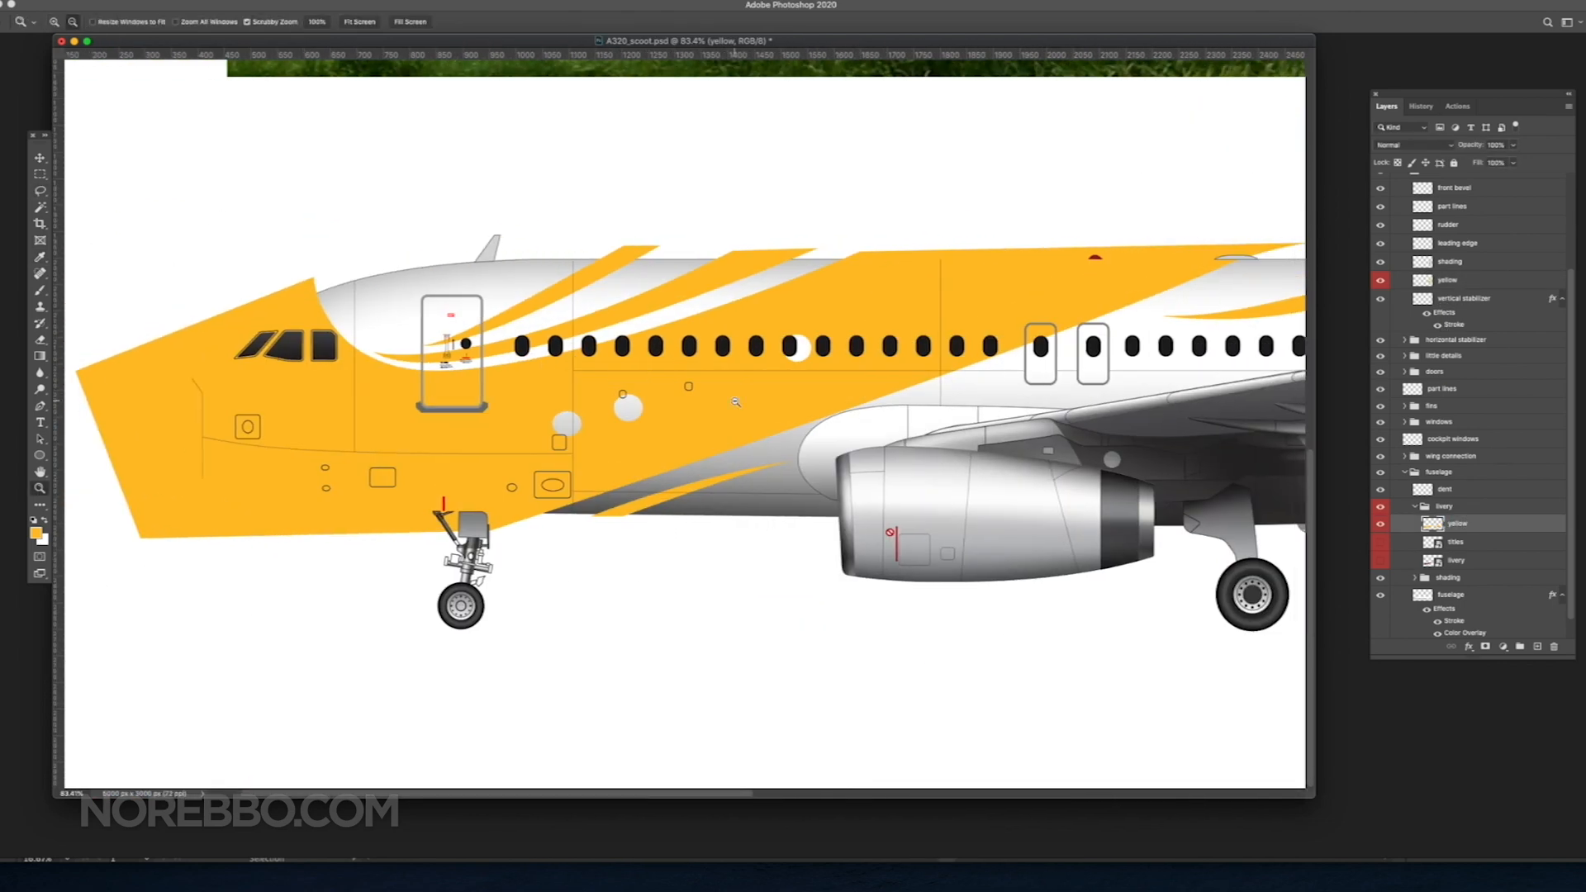
left_click(1406, 144)
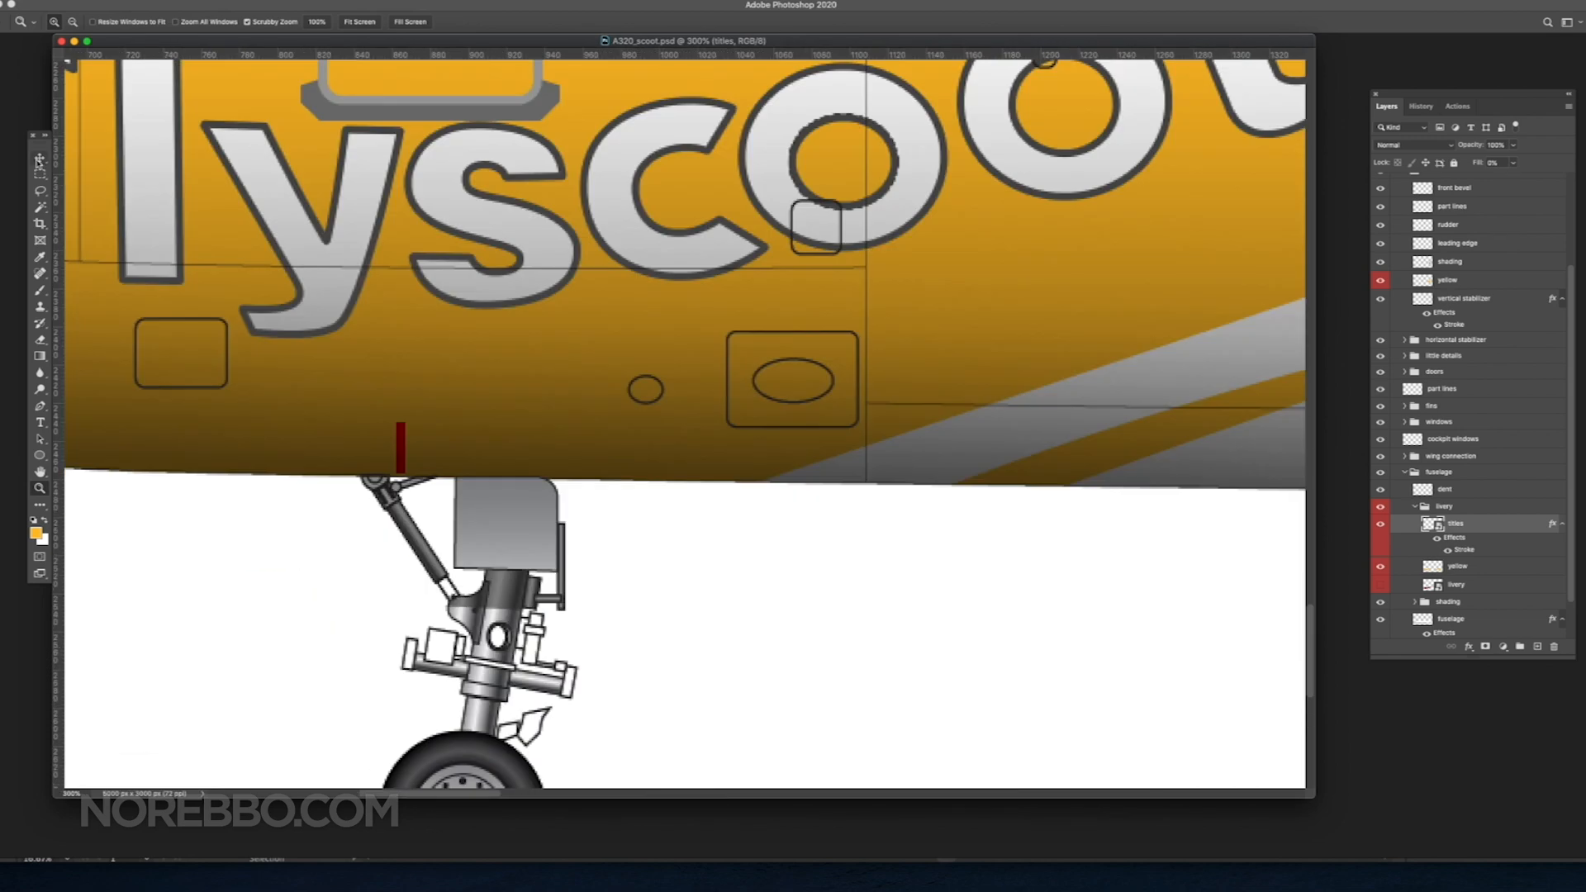
left_click(1401, 146)
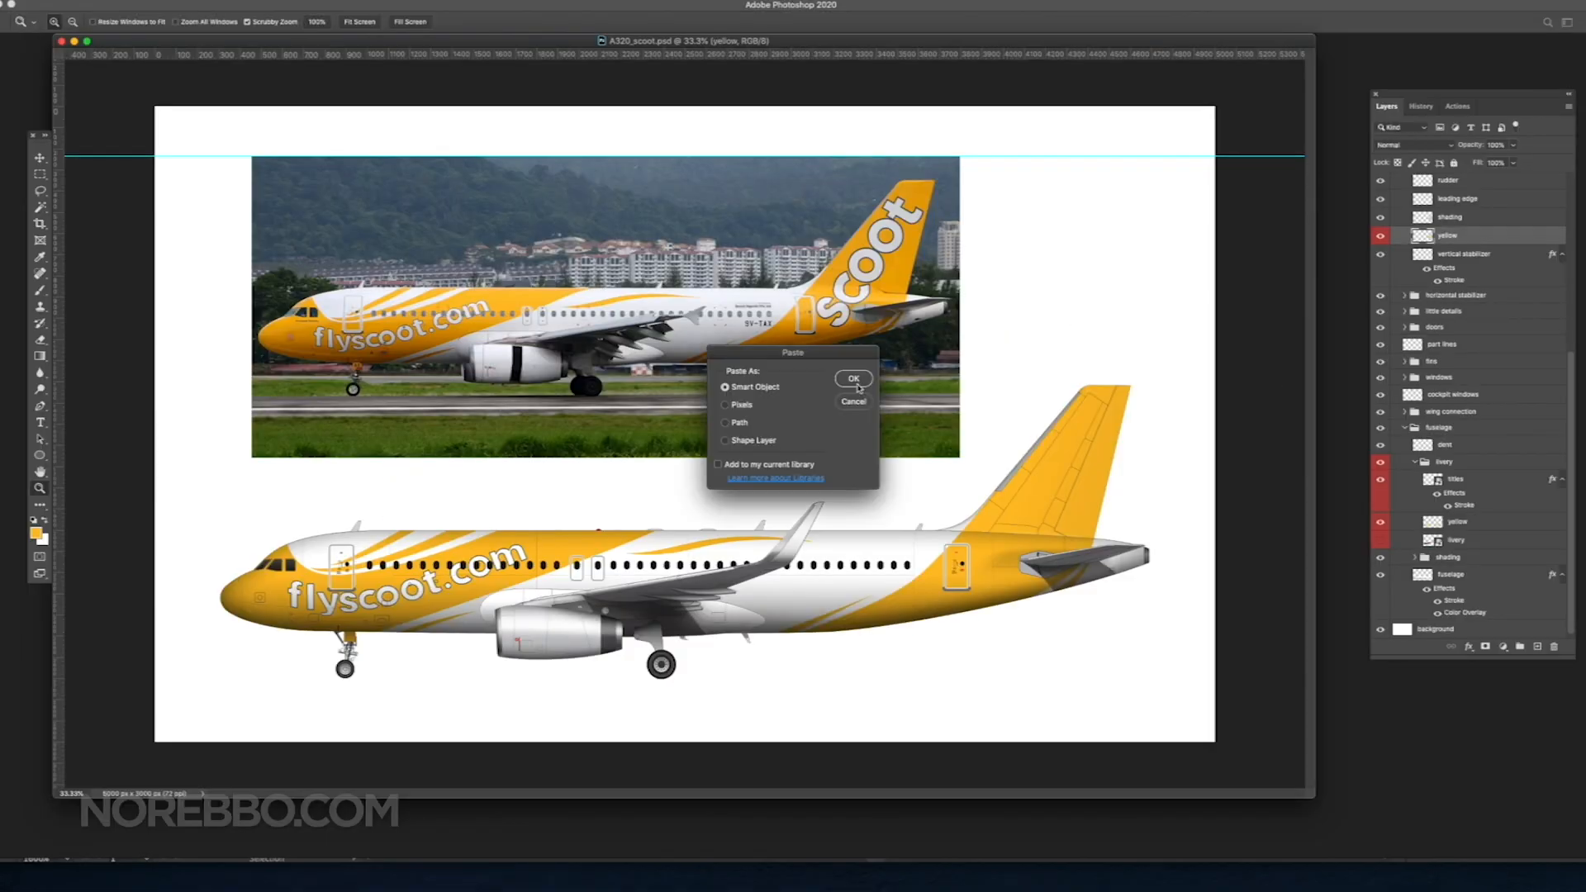
Step: Confirm pasting the artwork into A320_scoot as a Smart Object
left_click(852, 378)
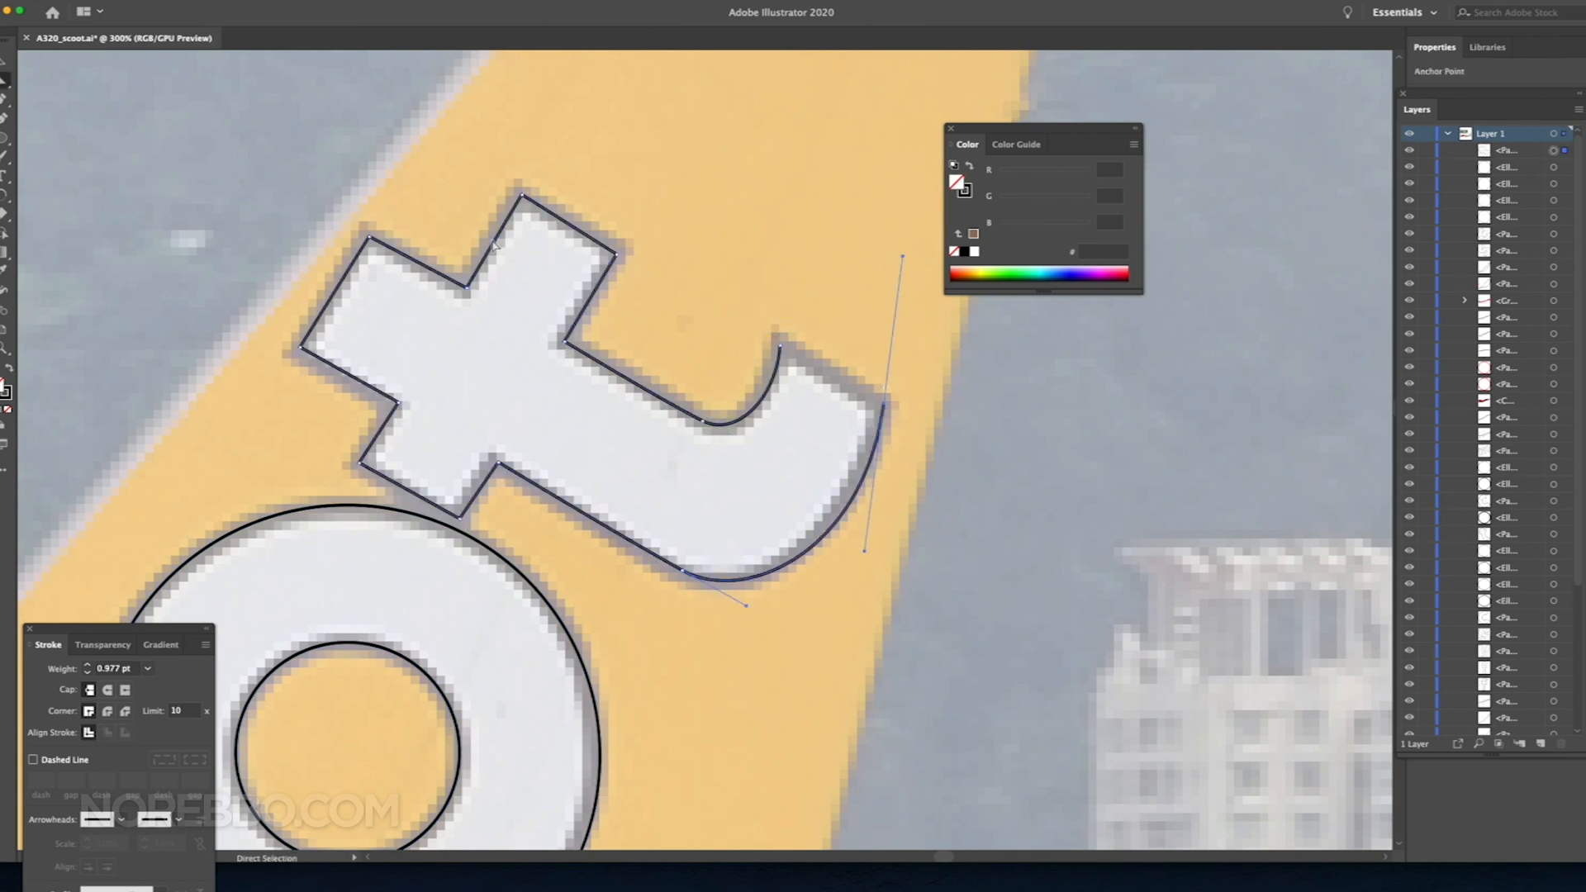
Step: Adjust an anchor point on the traced 't' of the tail 'scoot' logo
left_click(900, 400)
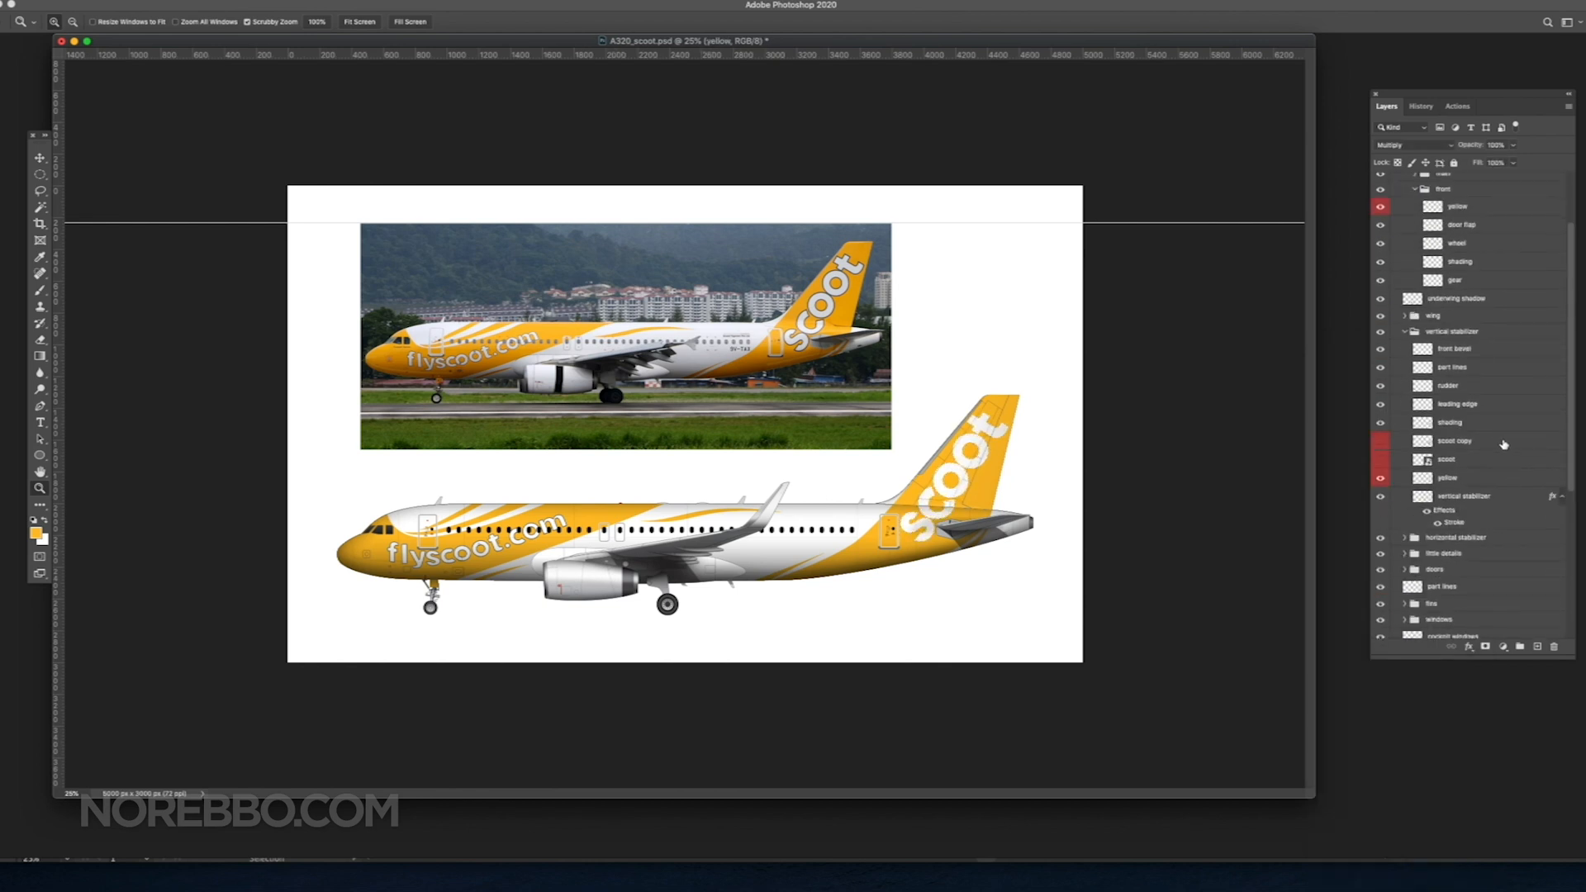
Step: Select the scoot outline layer above the scoot layer for editing
left_click(384, 617)
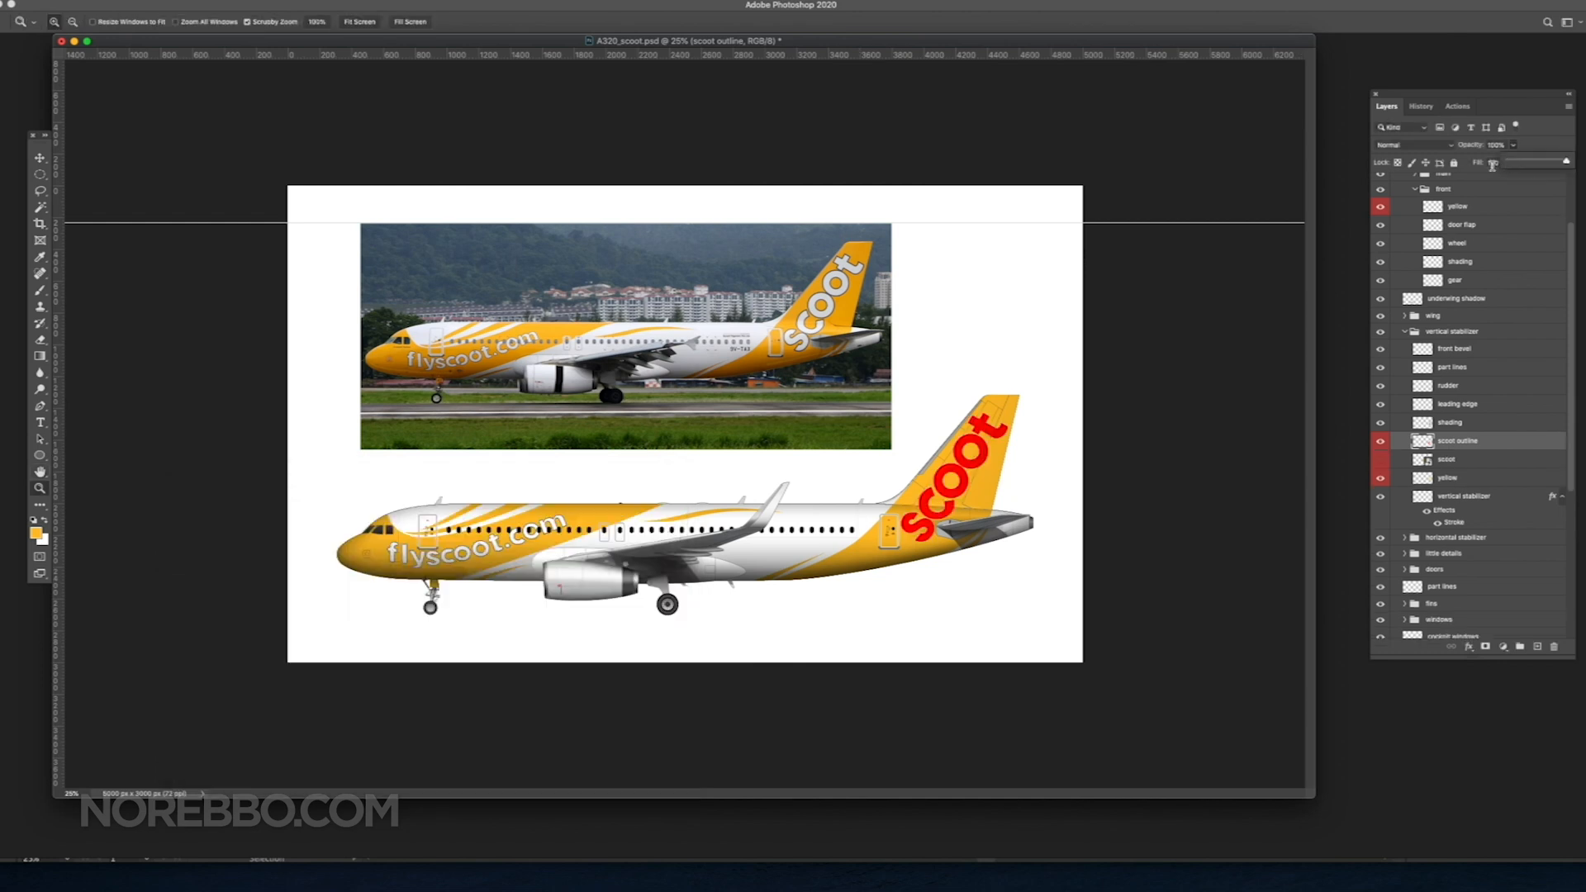
Step: Give the scoot outline layer a thin black Inside stroke via Layer Style
double_click(1457, 439)
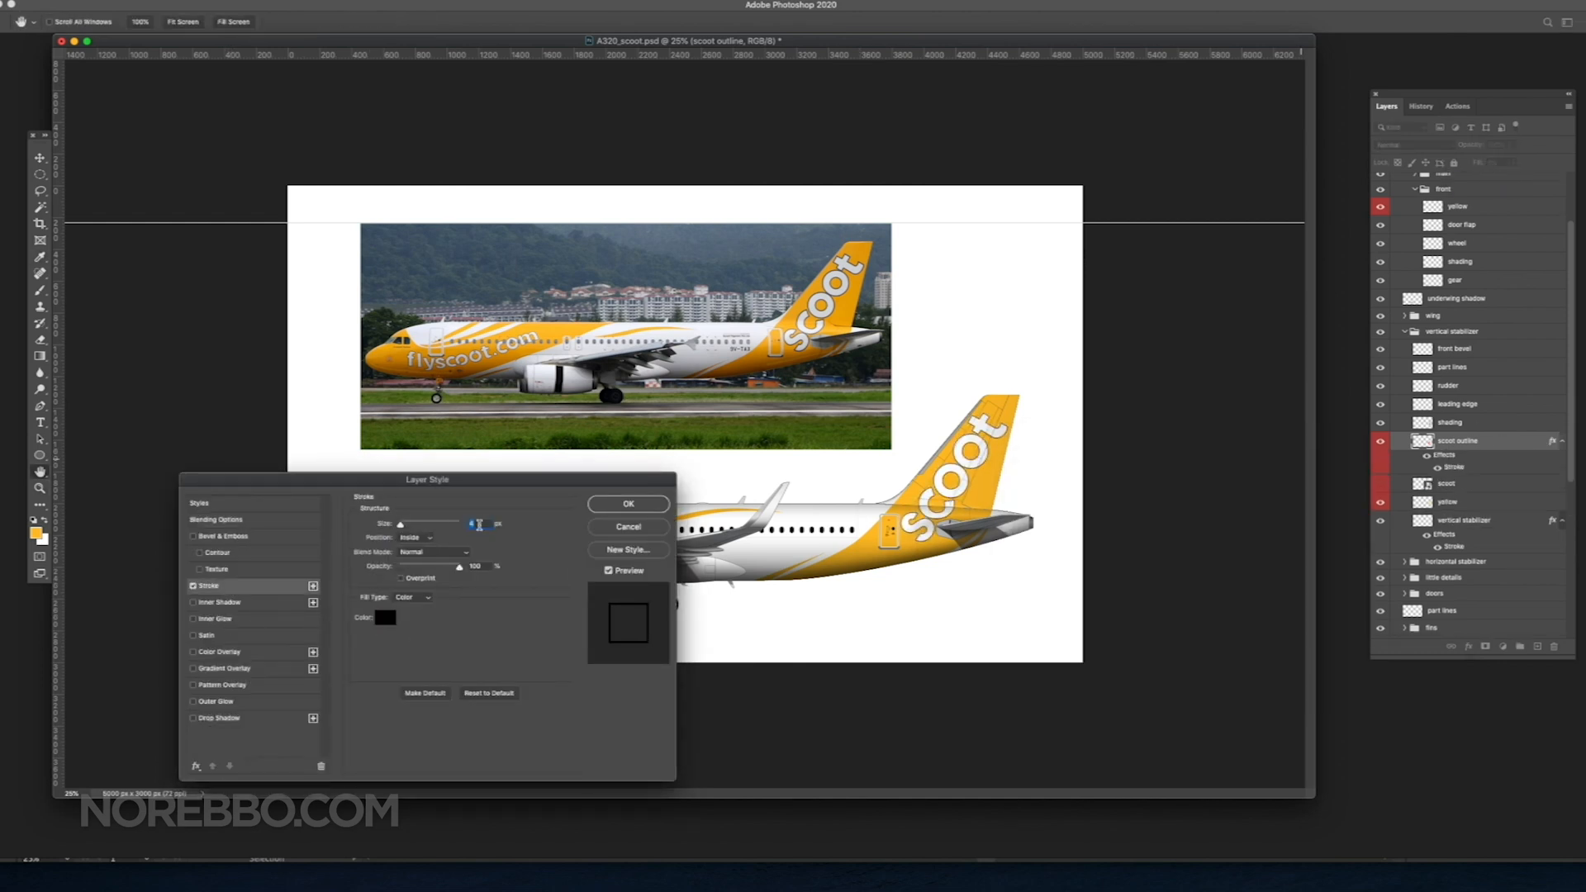
left_click_drag(428, 479, 510, 514)
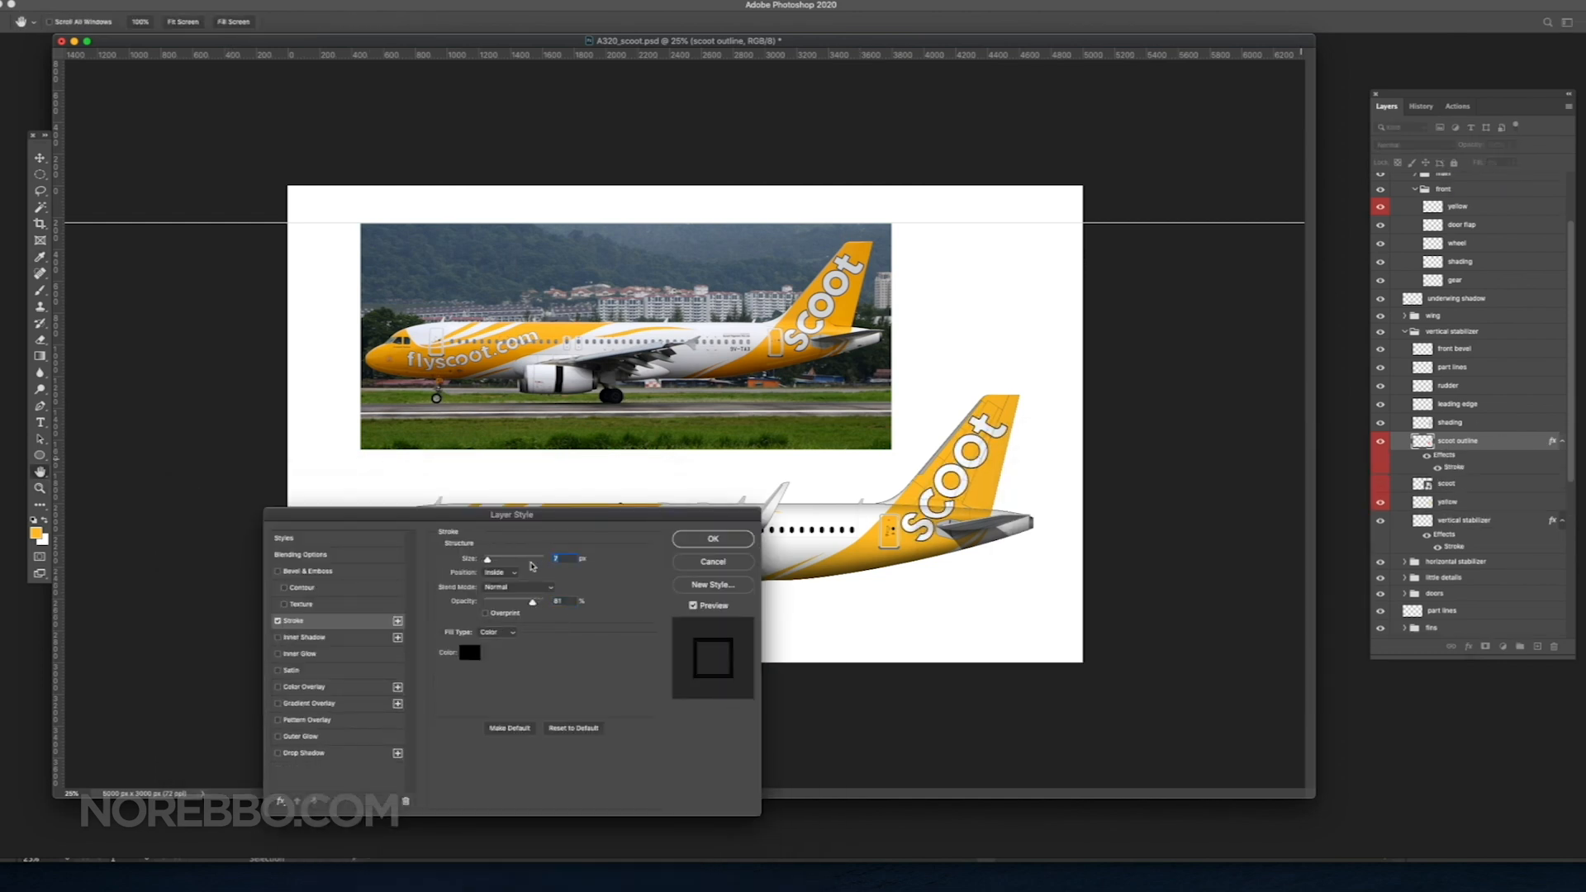
left_click(712, 539)
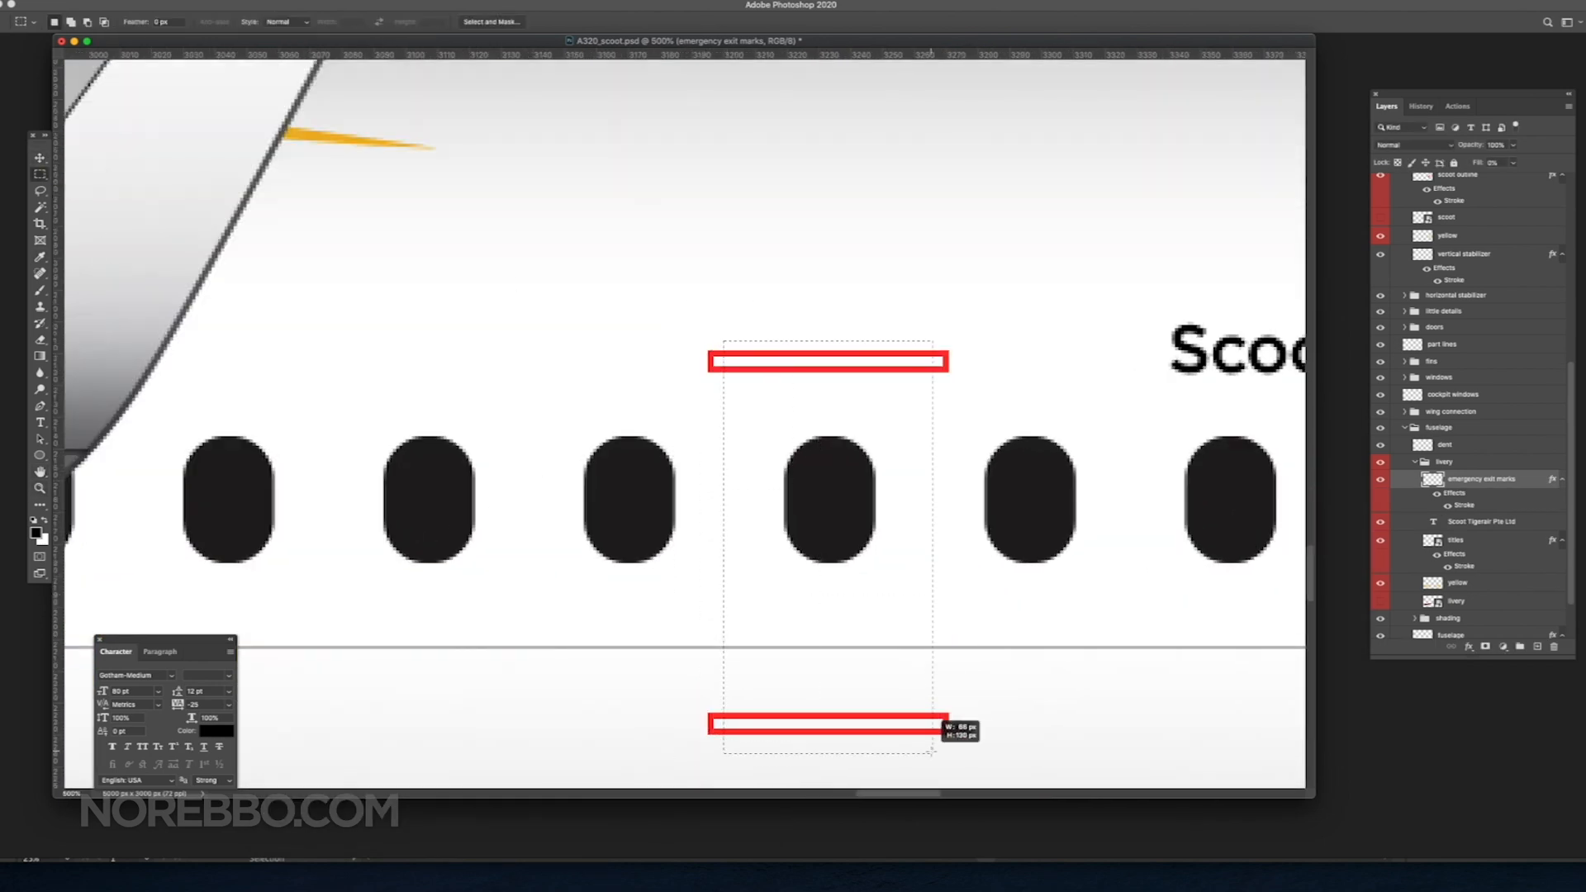
Step: Duplicate the emergency exit marks layer from the selection's context menu
right_click(1477, 479)
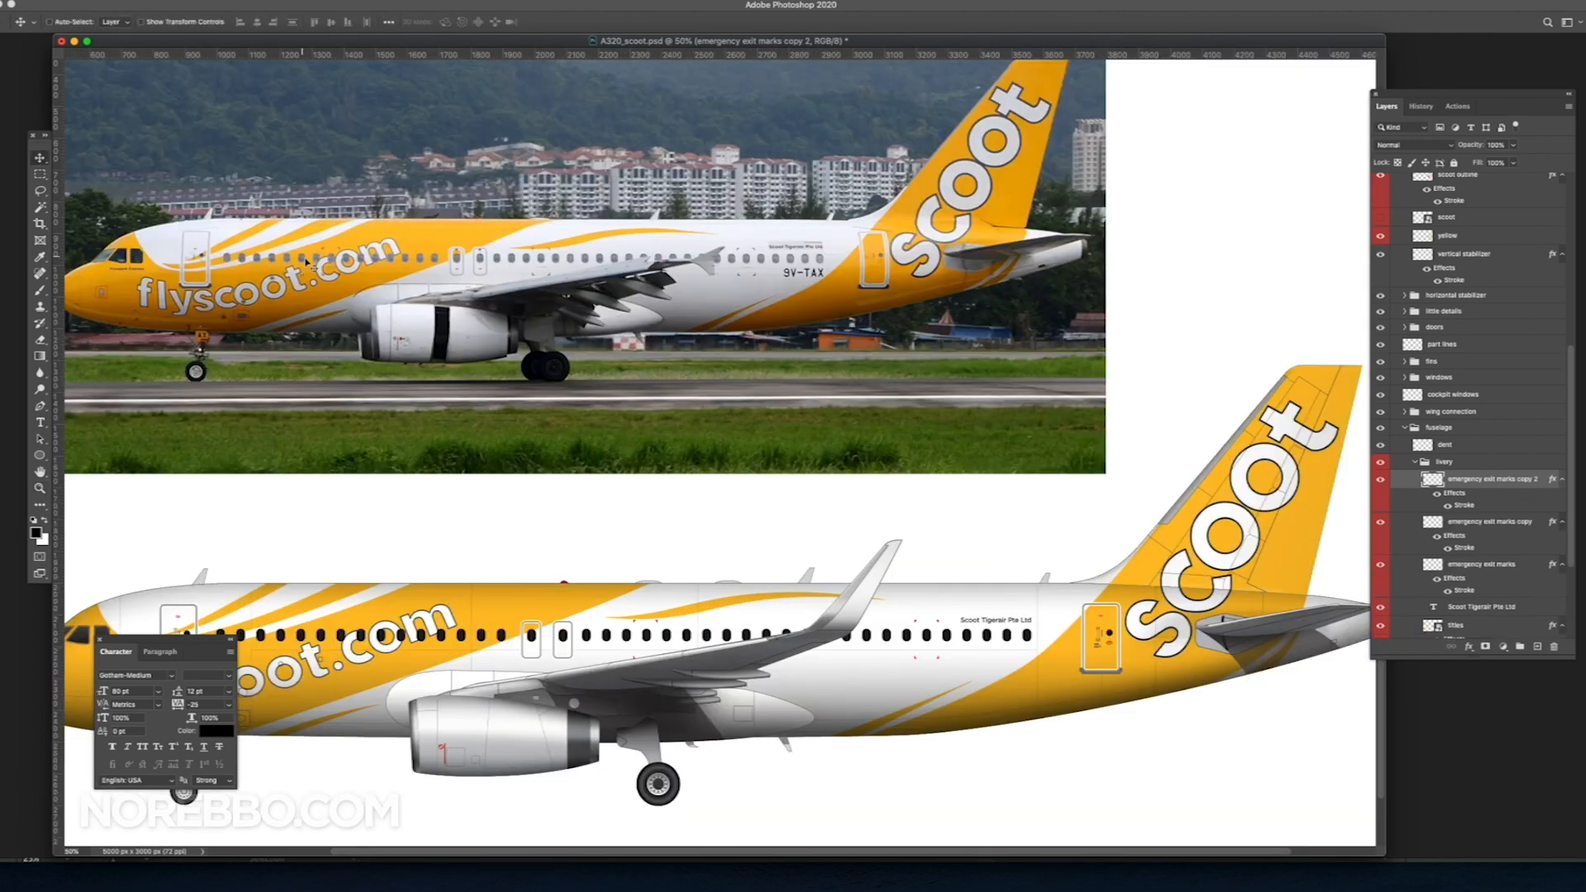
left_click(860, 341)
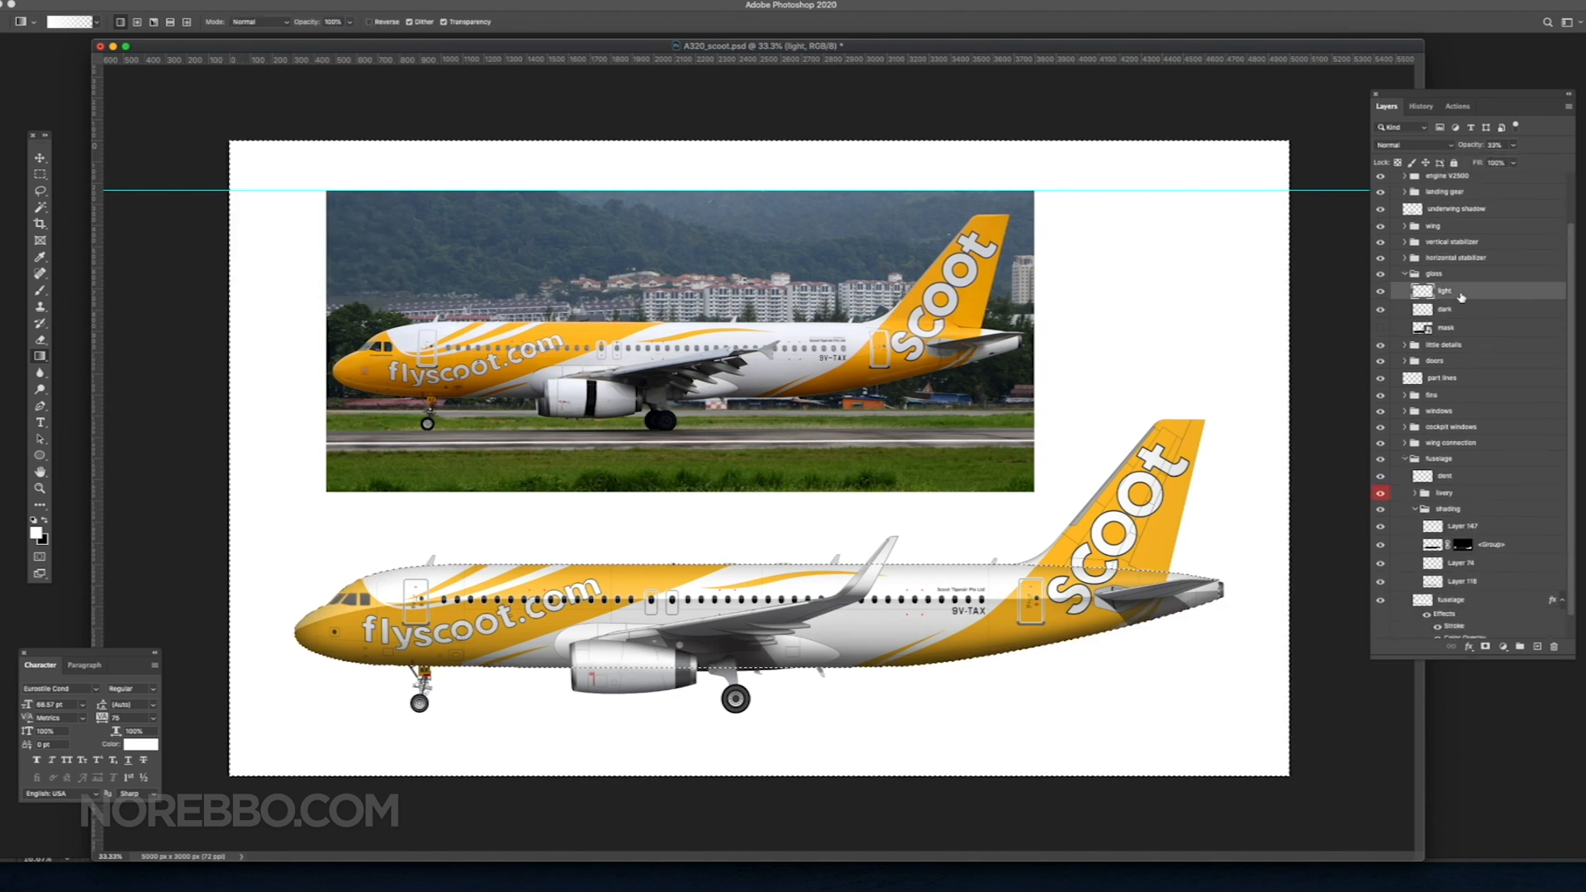
Step: Select the light gloss layer to set its opacity to 33%
left_click(1444, 309)
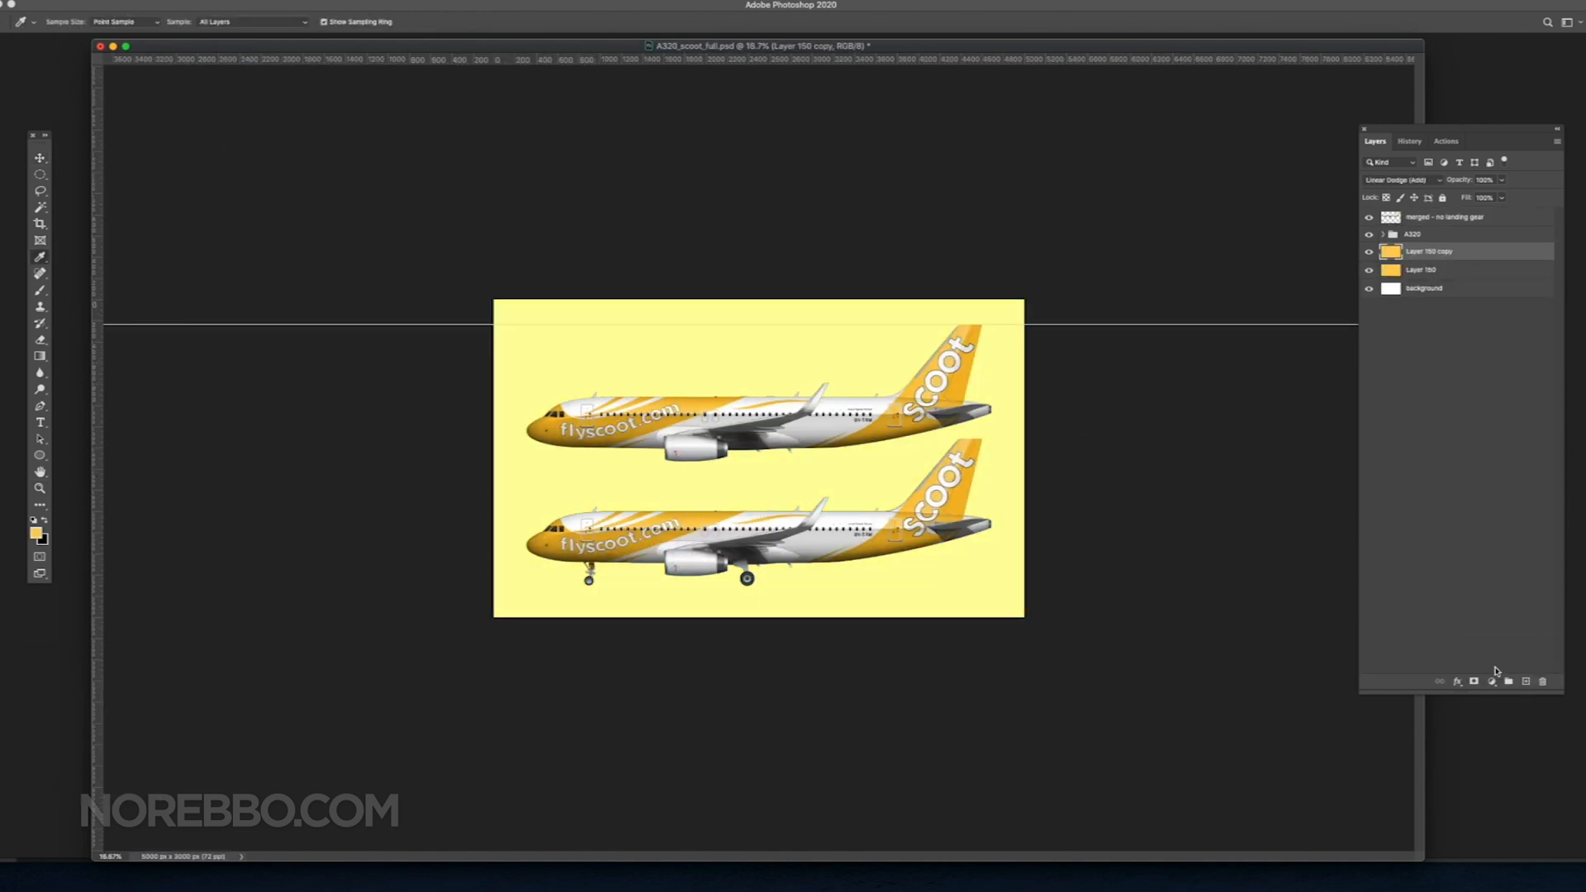
Step: Fill the background layer with the foreground colour and invert the stripe layer's colours
left_click(1401, 180)
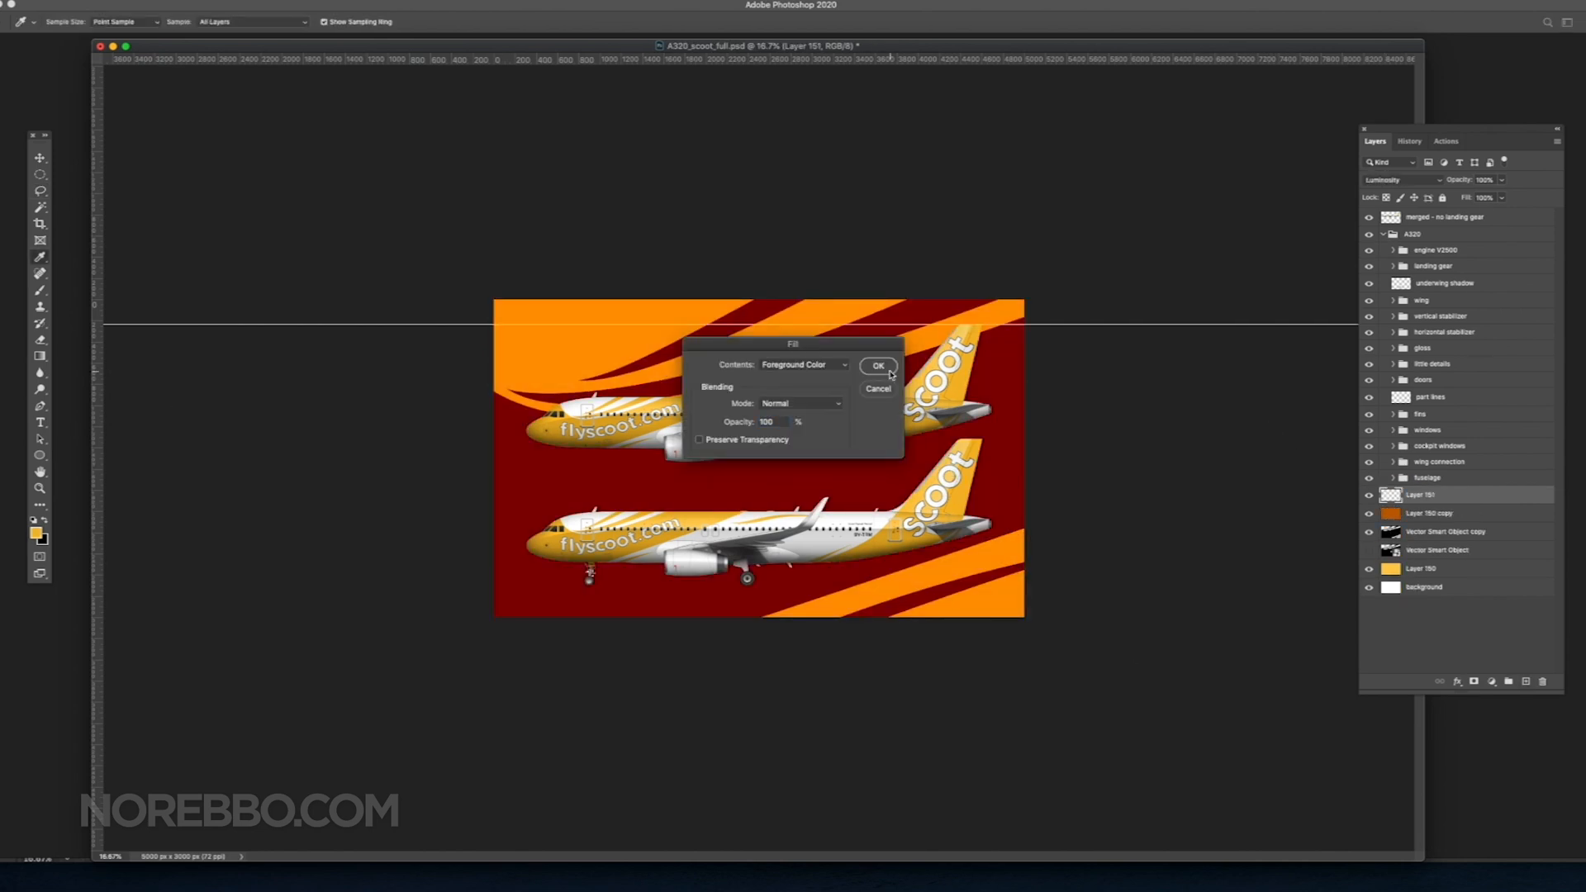
left_click(875, 365)
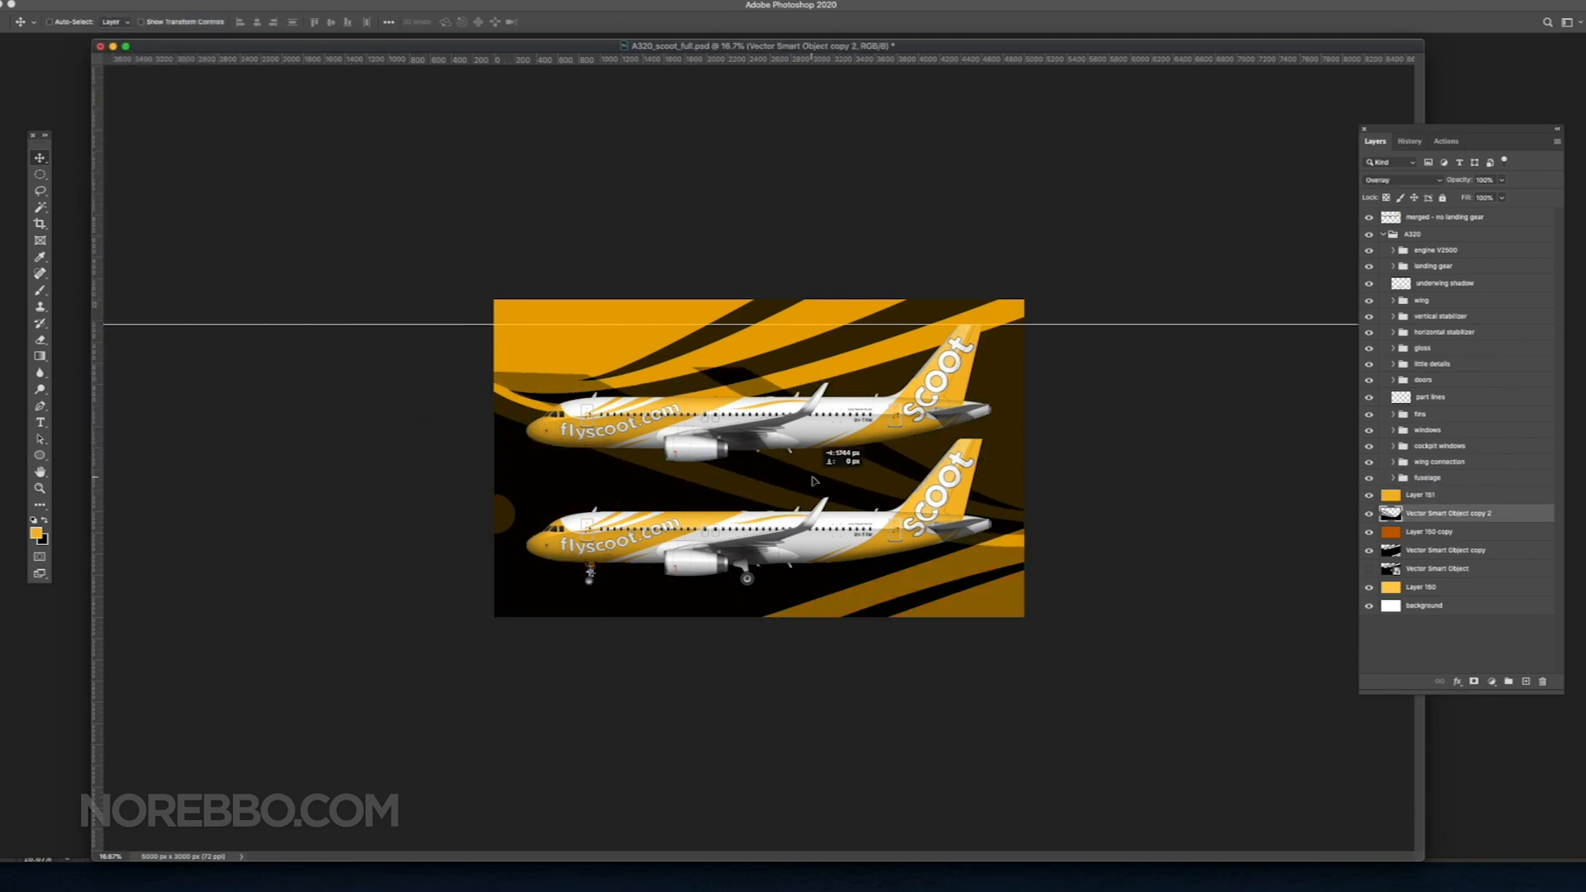
left_click(147, 5)
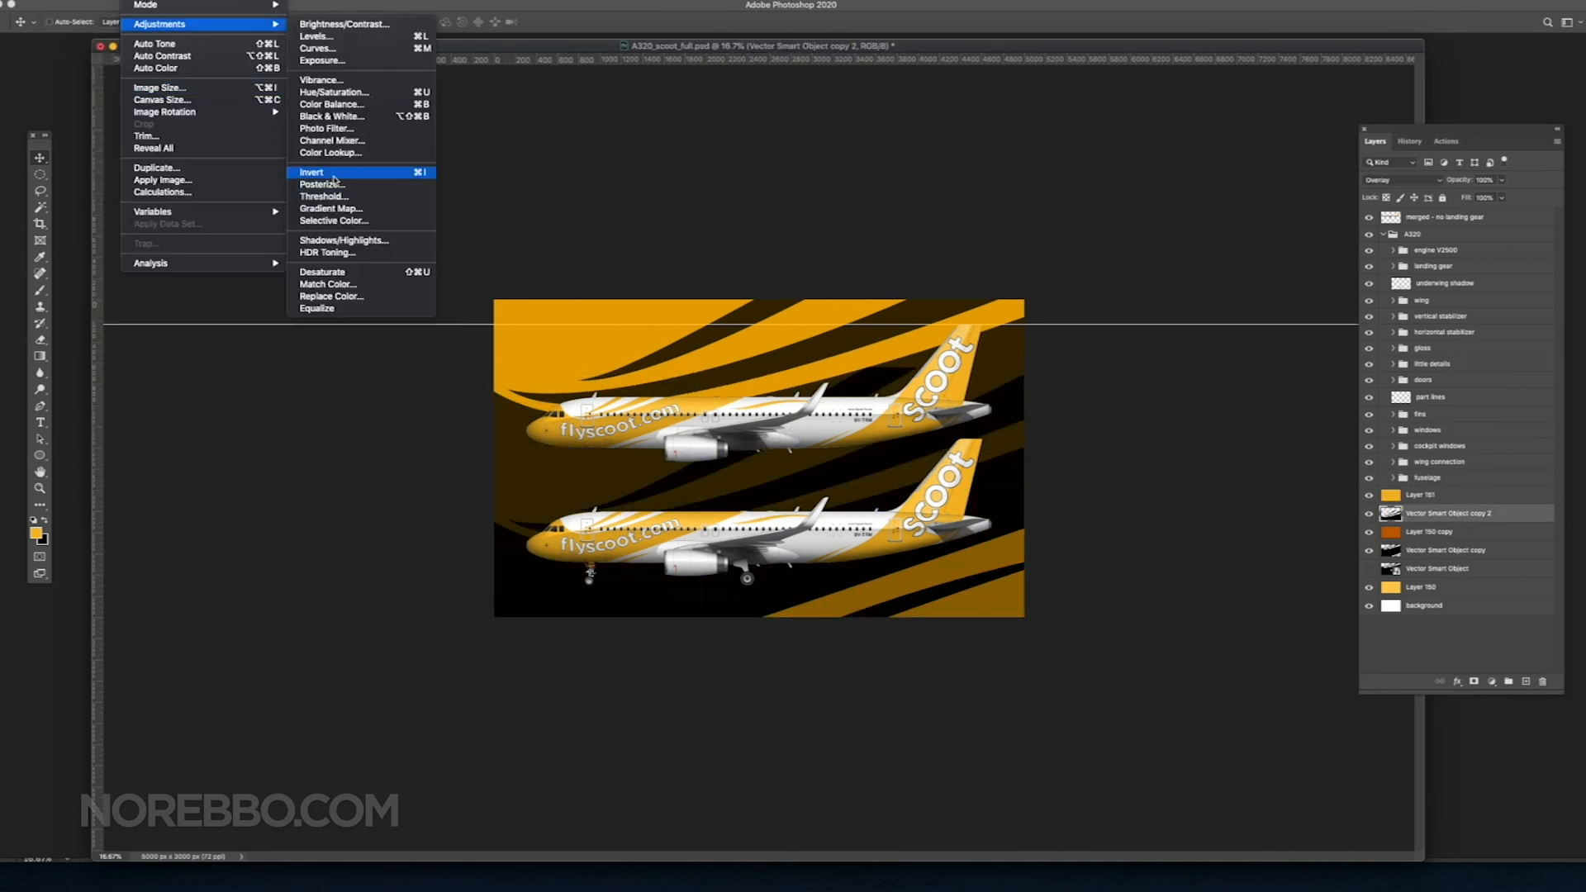
left_click(312, 170)
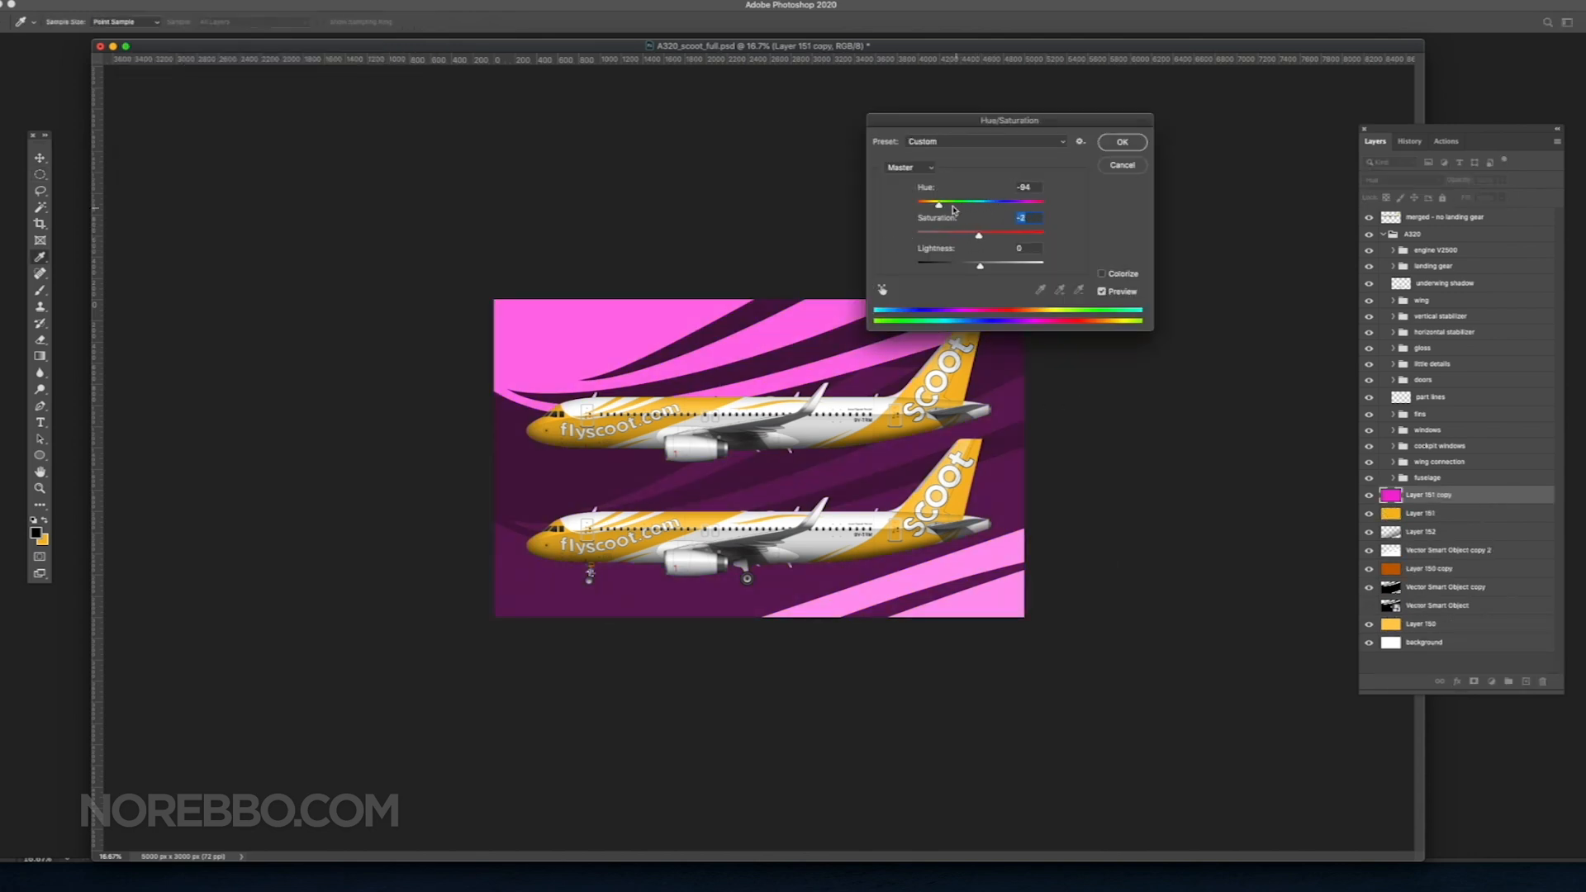
Step: Shift the copied stripe layer toward red-orange and blend the aircraft copy with Hard Light
left_click(1120, 142)
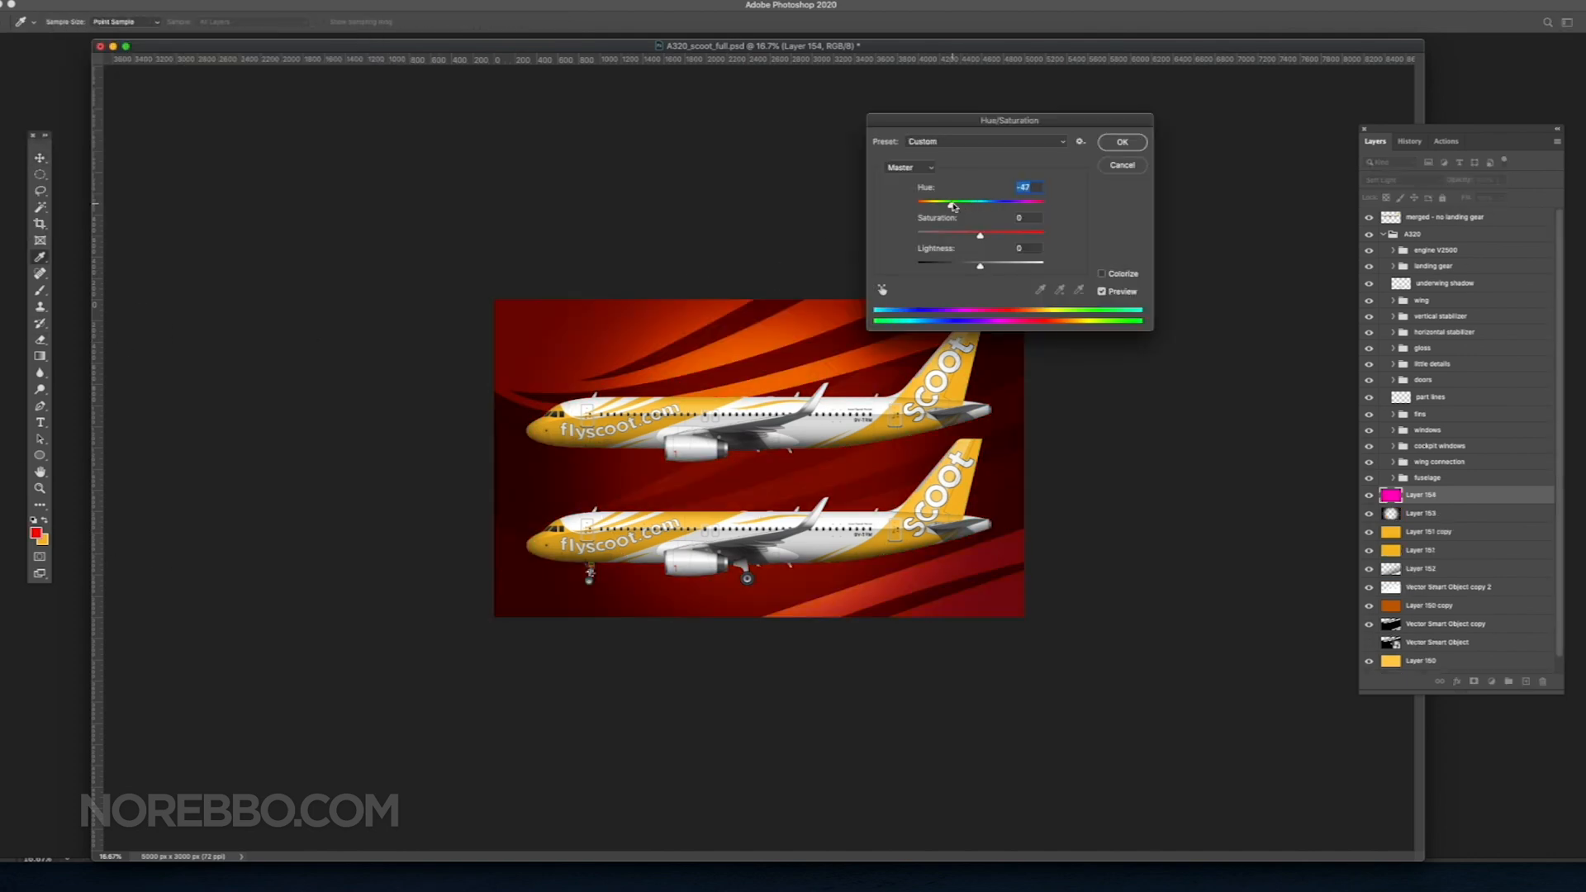
left_click(1120, 142)
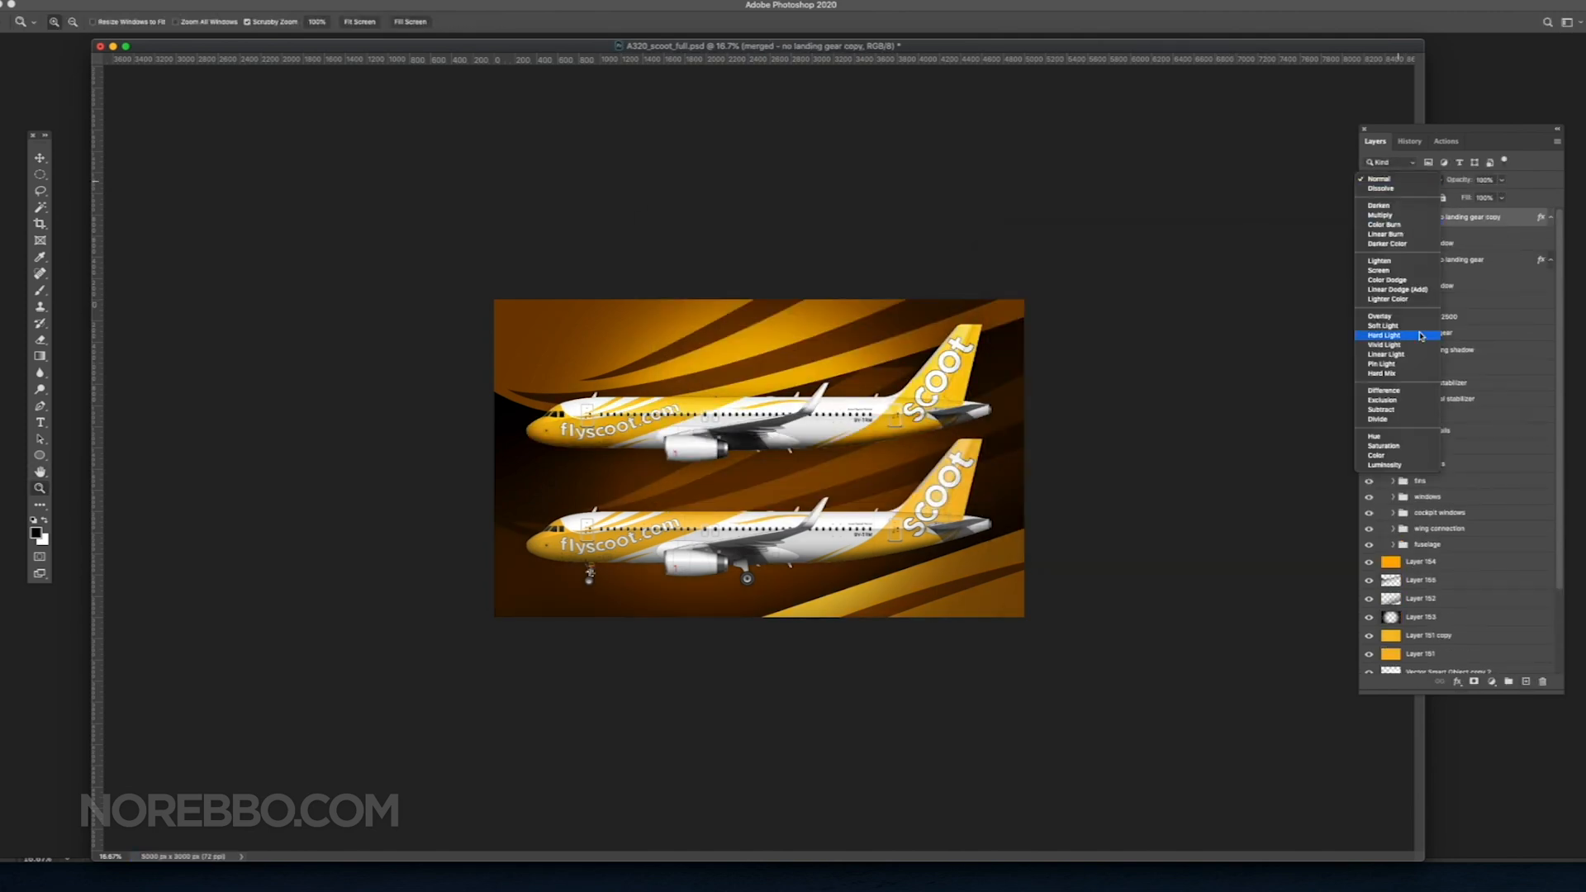
left_click(1383, 325)
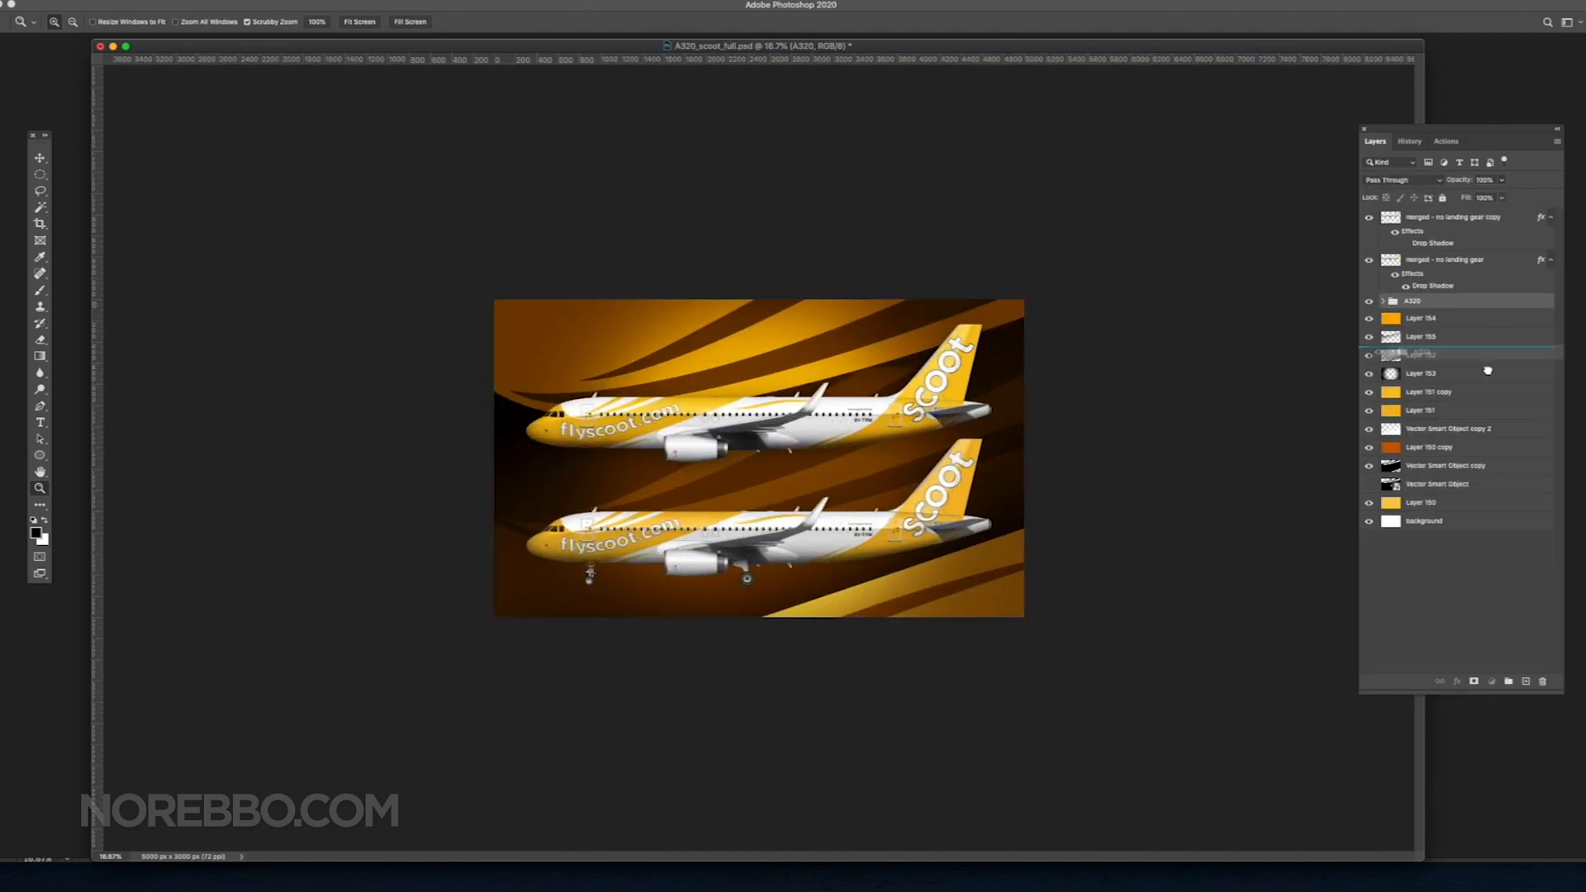
Step: Move a stripe layer lower and darken it with a Hue/Saturation adjustment
left_click(1401, 178)
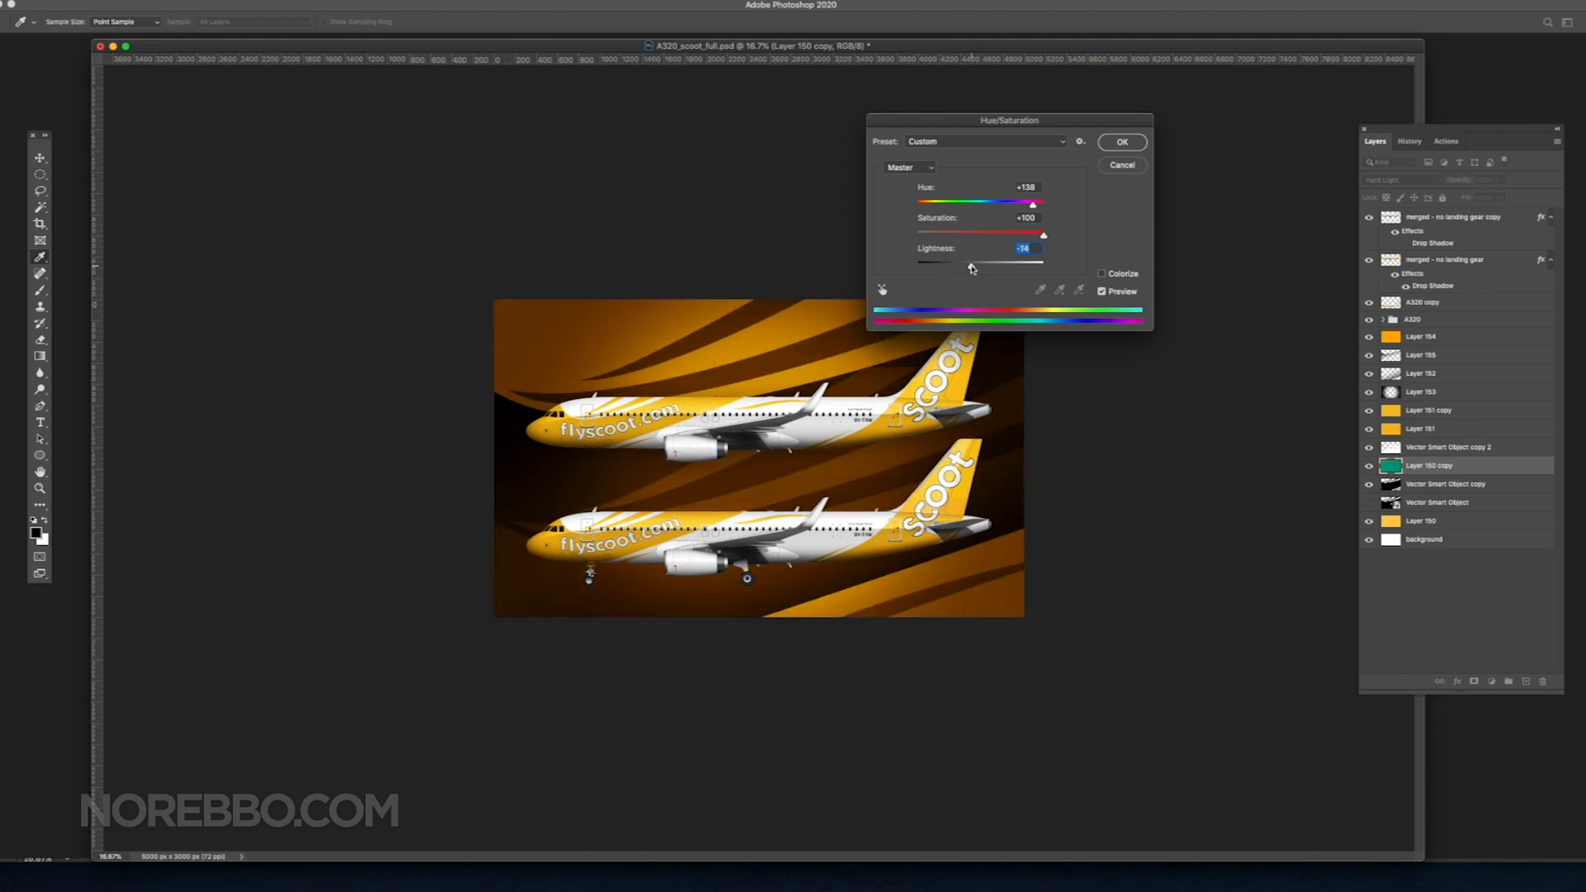
left_click(1120, 142)
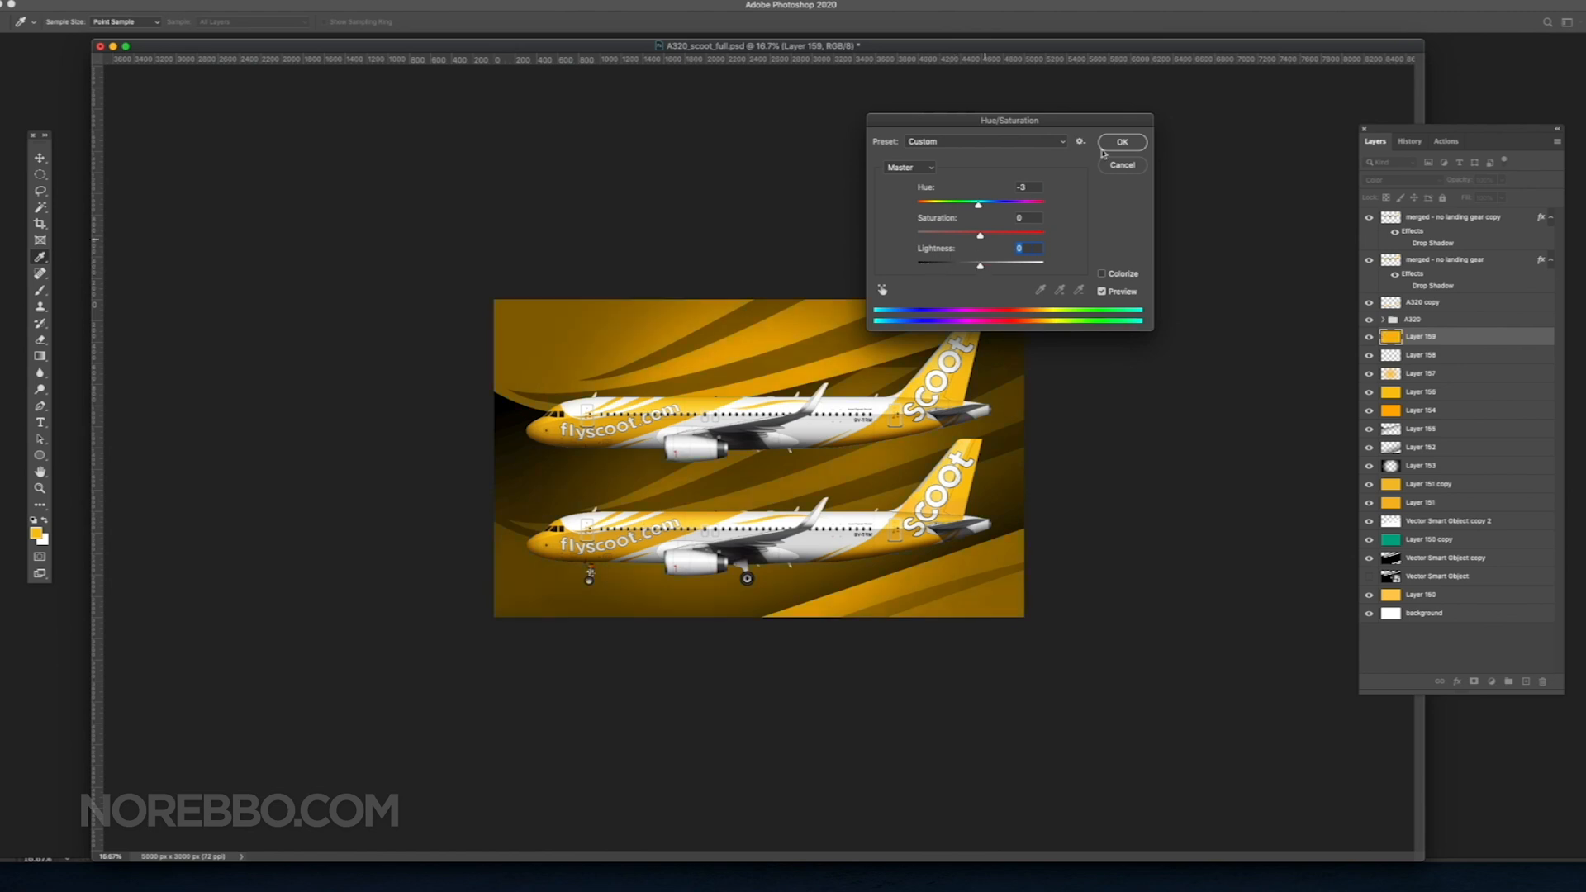
left_click(1122, 142)
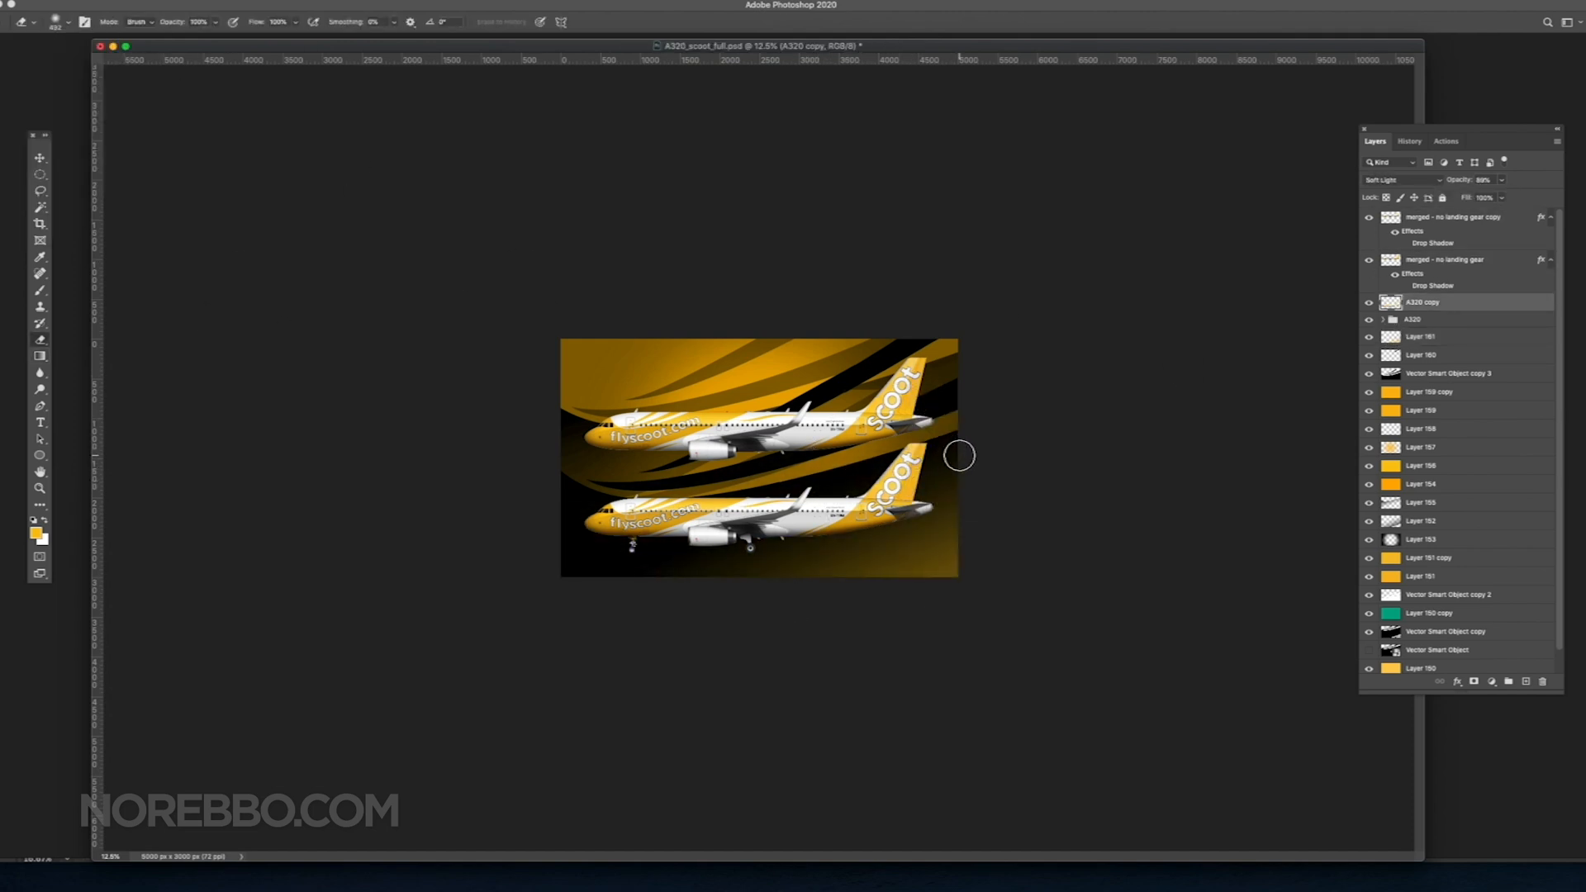
Step: Set the duplicated A320 group to Soft Light blending at 69% opacity
left_click(1420, 336)
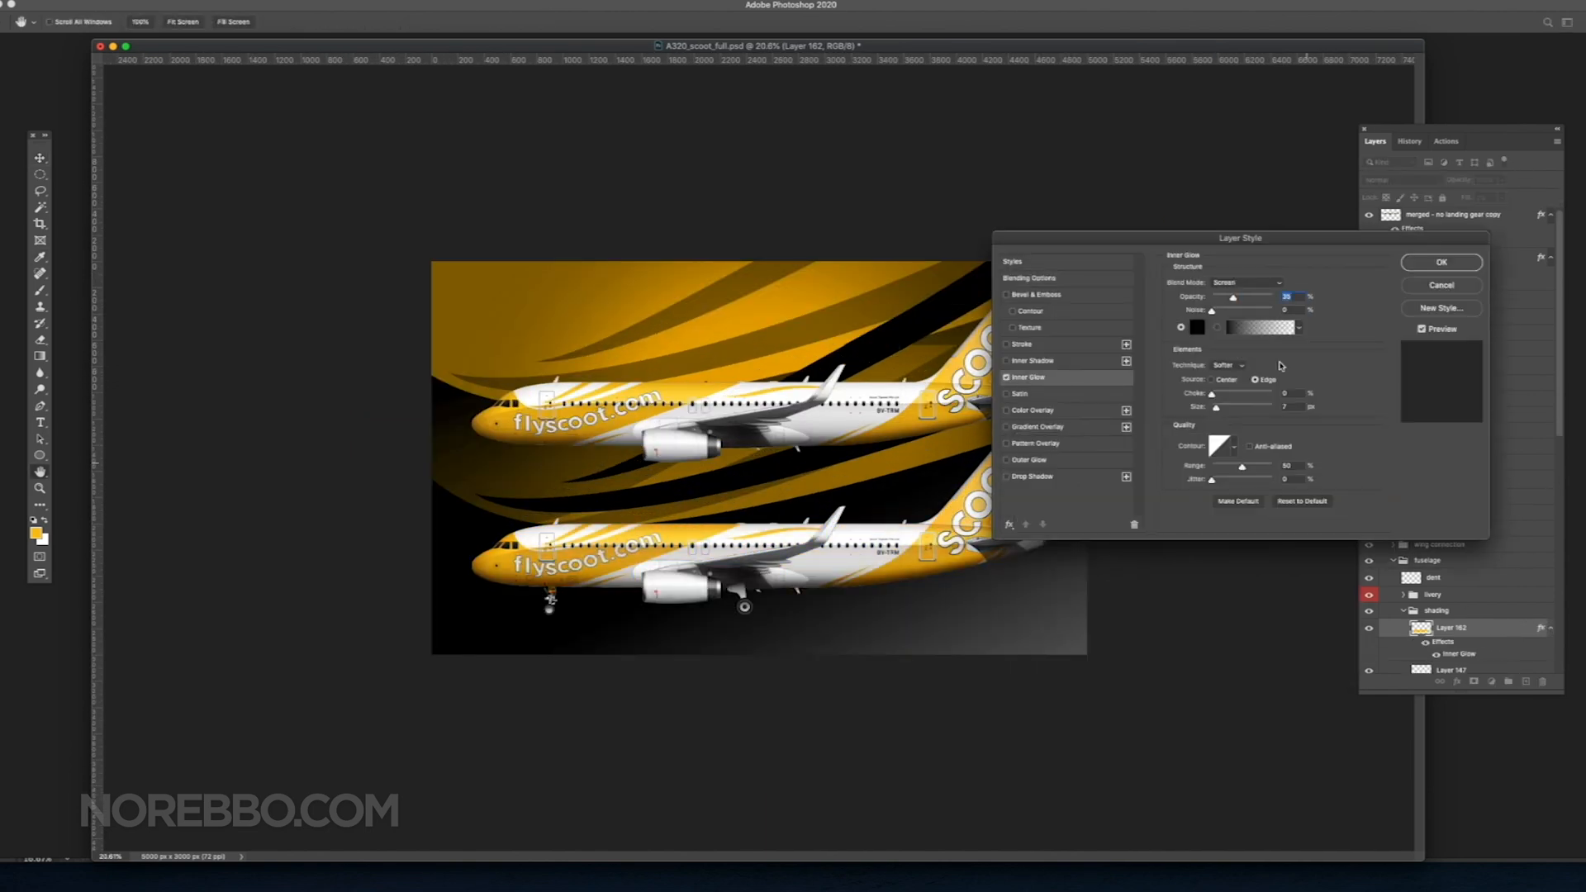
Step: Choose the blend mode for the Inner Glow on shading Layer 162
left_click(1272, 282)
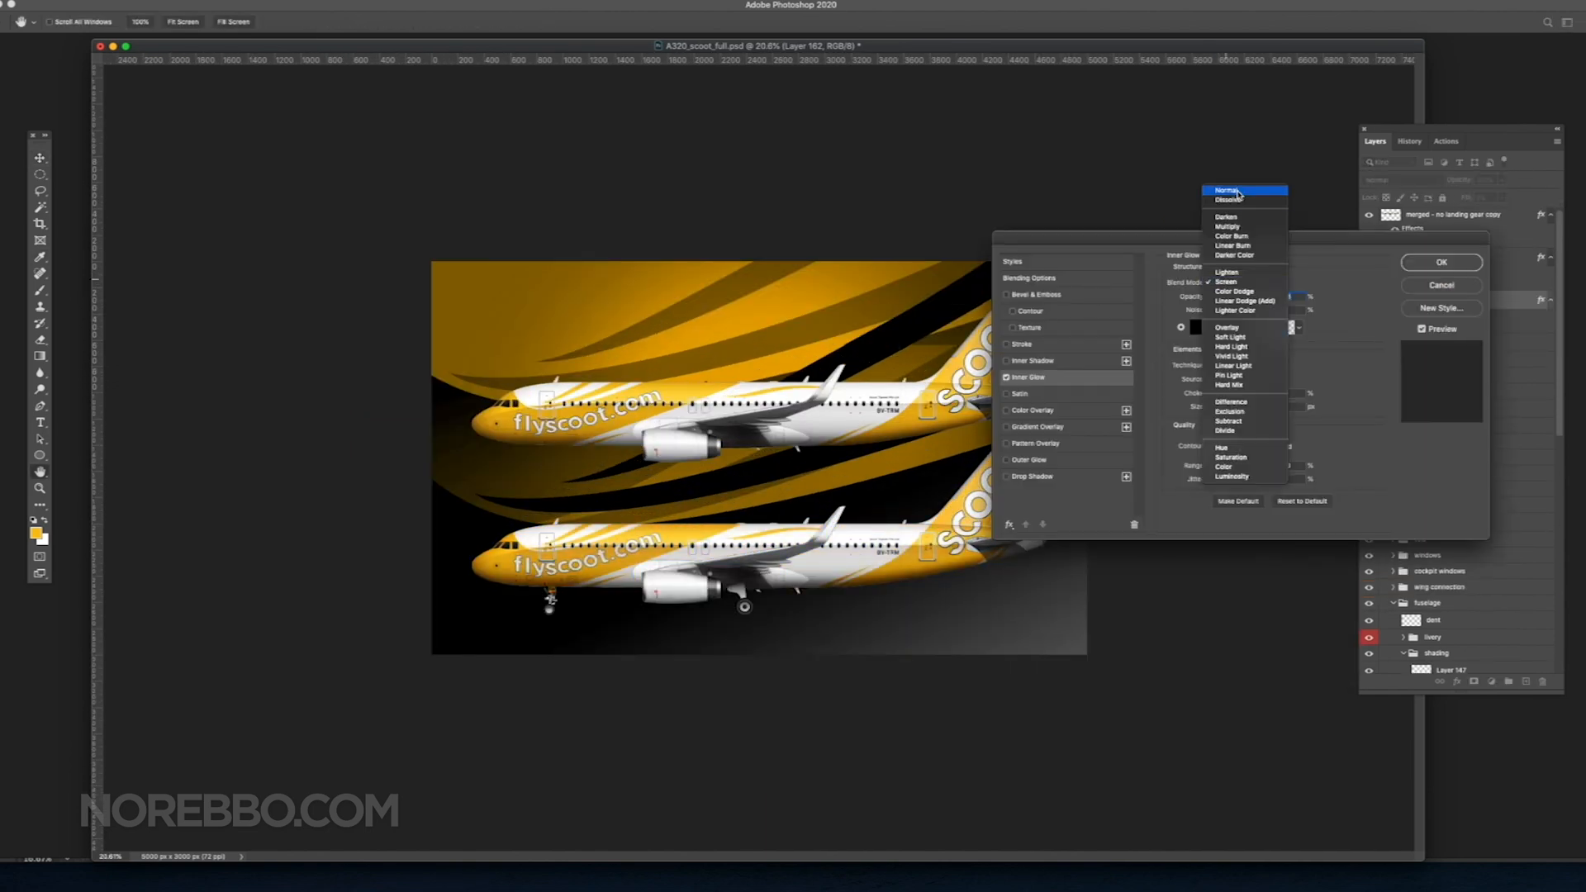